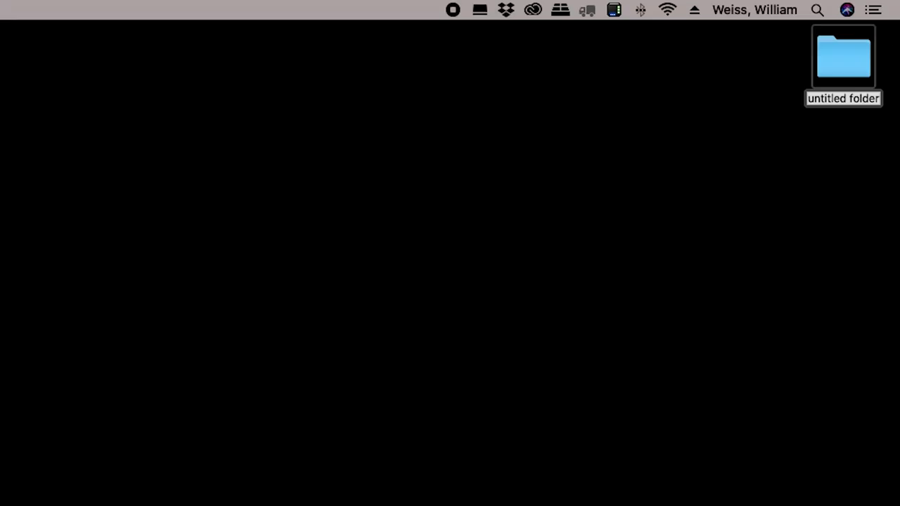
Type 20200728_BW_RedSoxWorkout as the new desktop folder's name.
text(20200728)
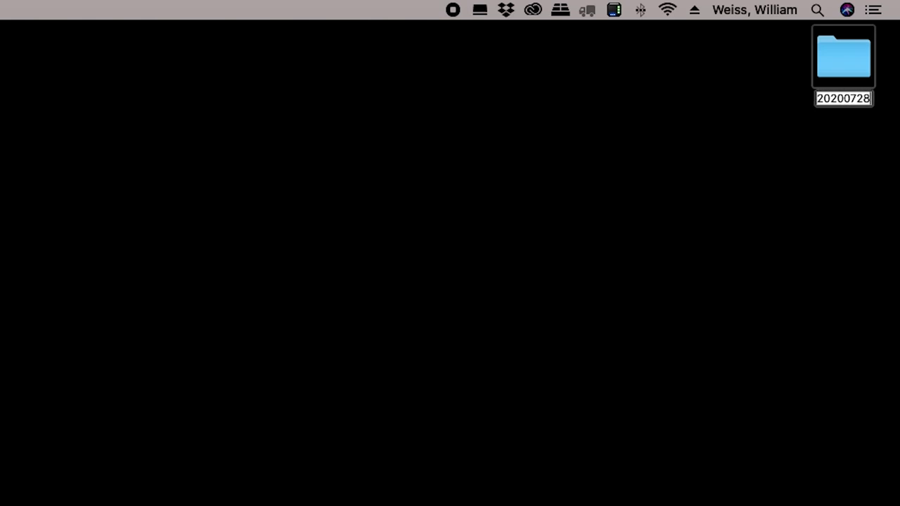
text(_BW_R)
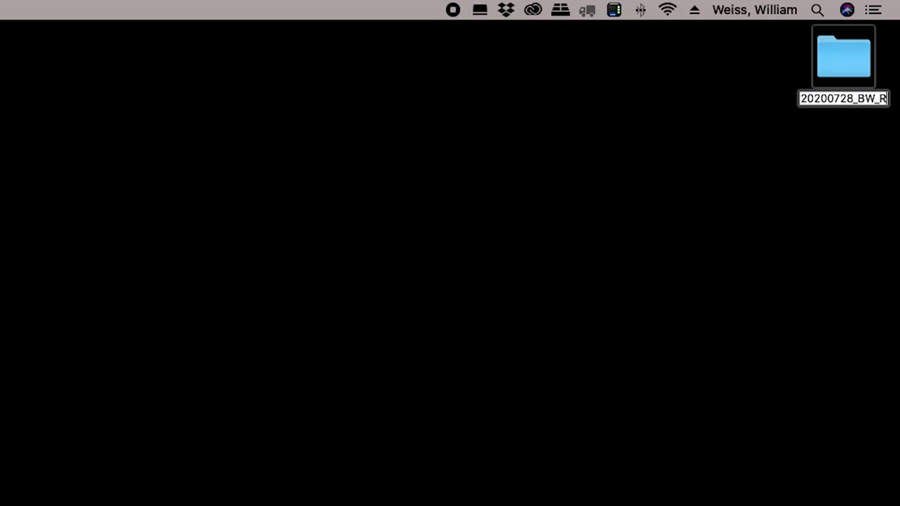
text(edSoxWorkout)
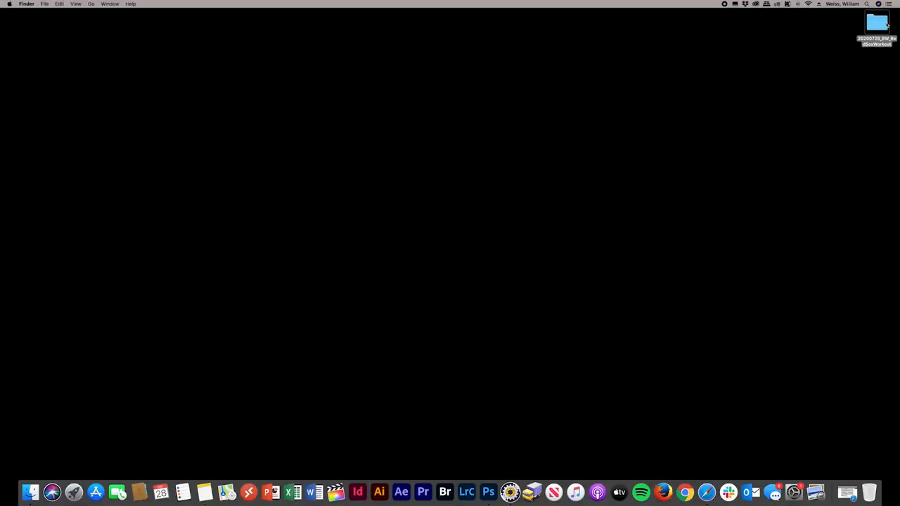
Open the 20200728_BW_RedSoxWorkout folder from the desktop.
double_click(876, 21)
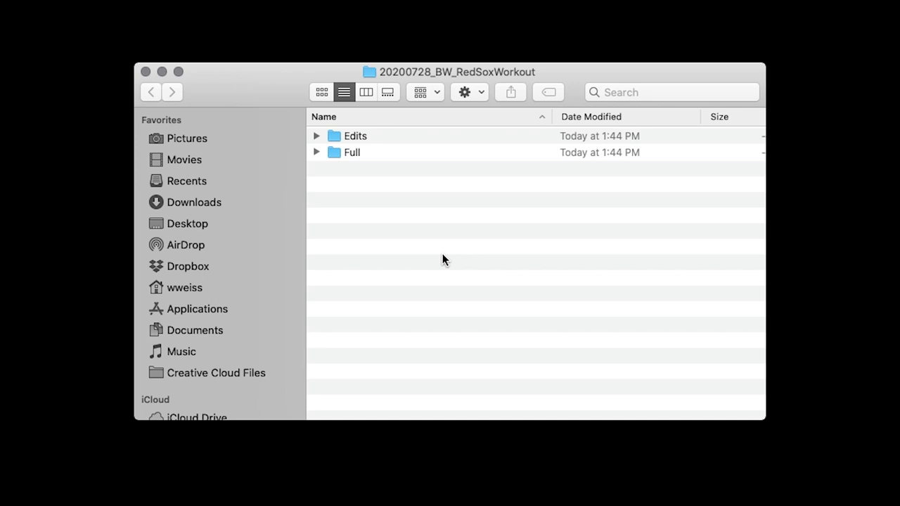
mouse_move(523, 234)
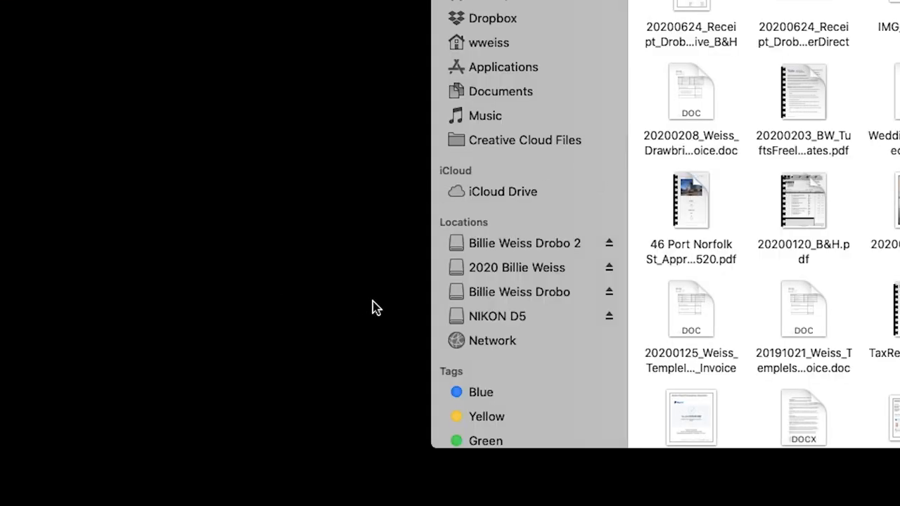
Copy the NIKON D5 card's DCIM/MISC photos into the shoot folder.
click(497, 315)
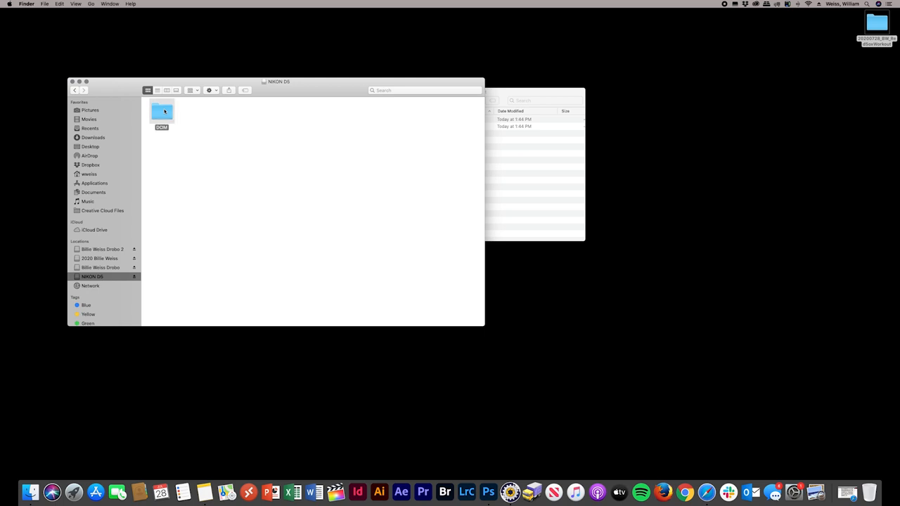
double_click(162, 113)
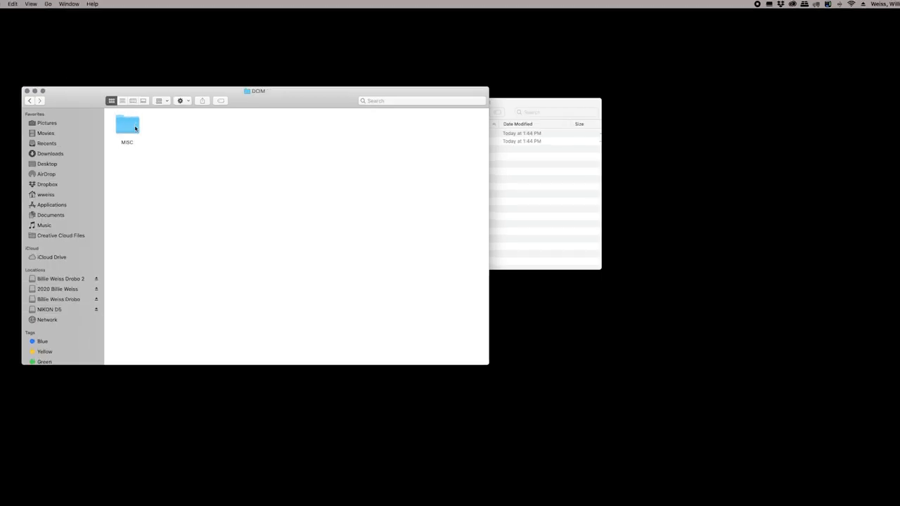
double_click(127, 124)
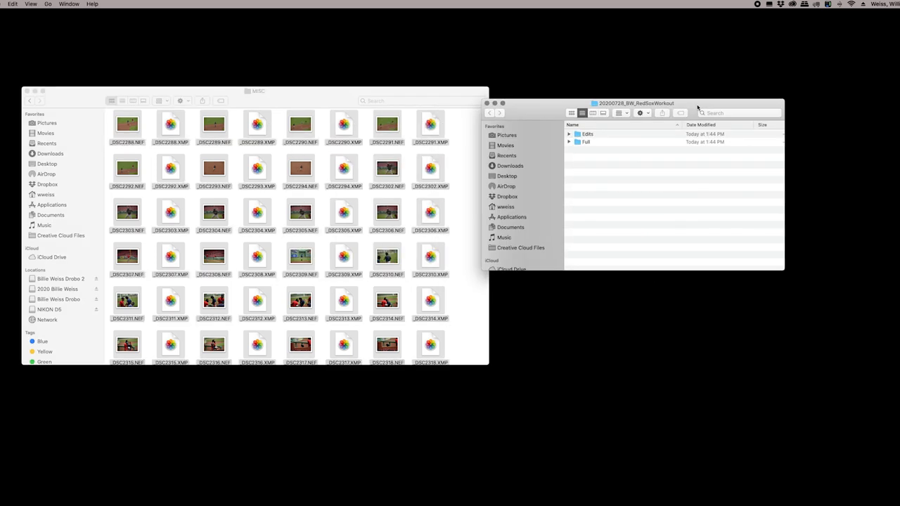
drag(636, 104, 700, 101)
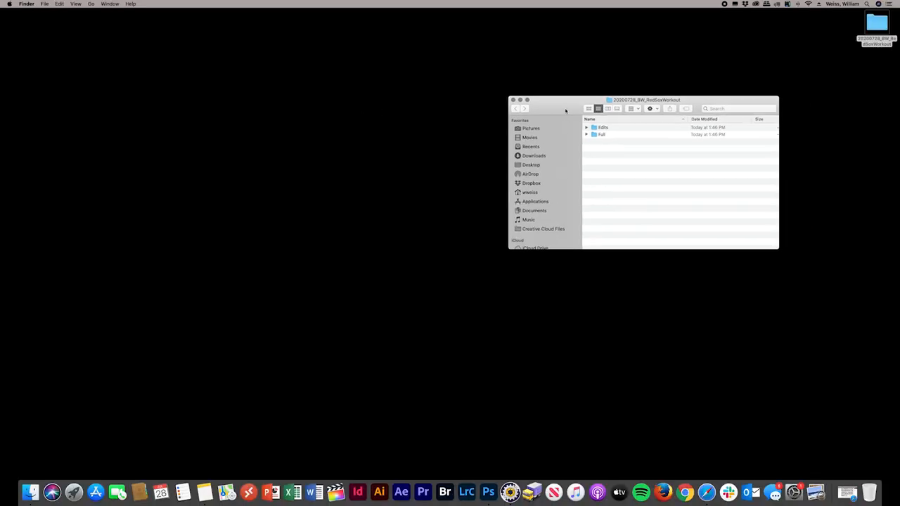
Nudge the shoot folder window and select the Edits folder.
drag(566, 99, 555, 108)
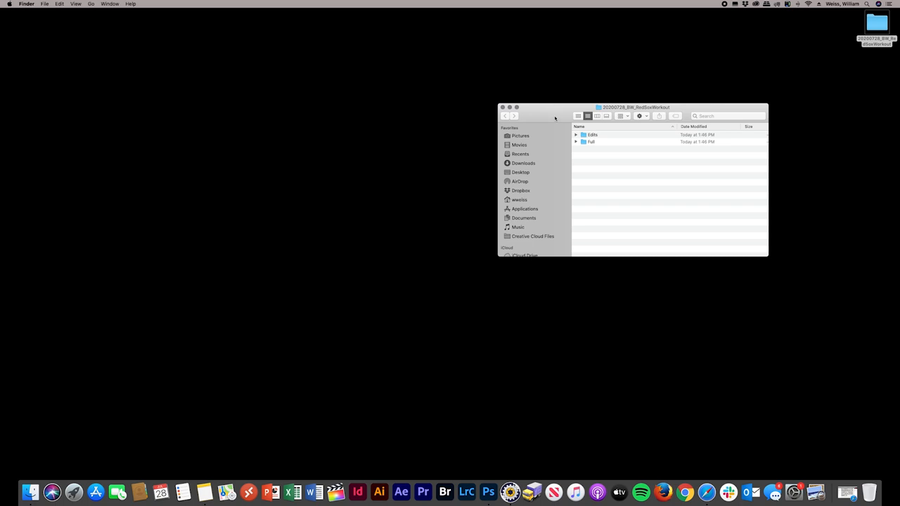
mouse_move(694, 235)
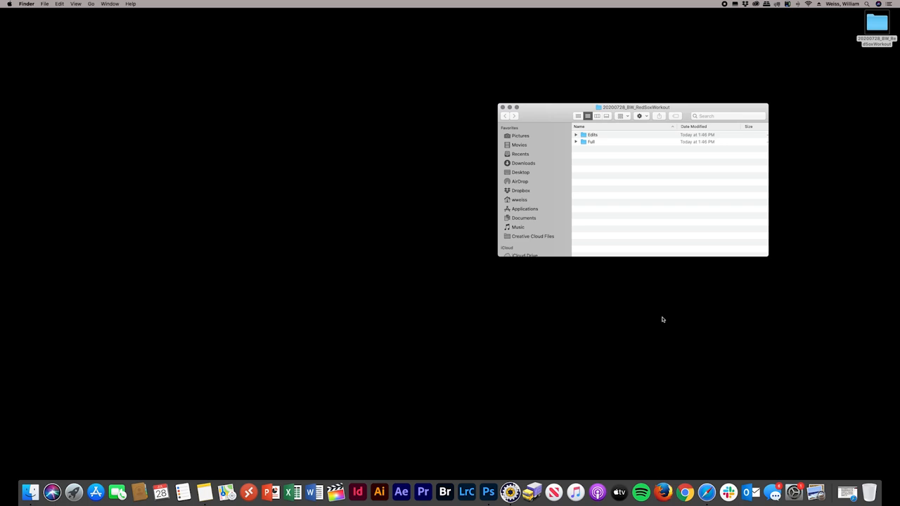
mouse_move(622, 227)
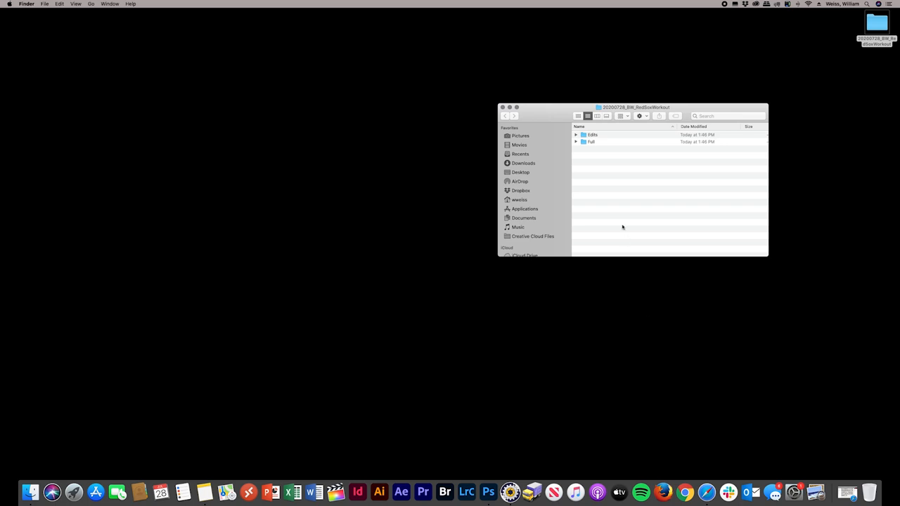
click(593, 134)
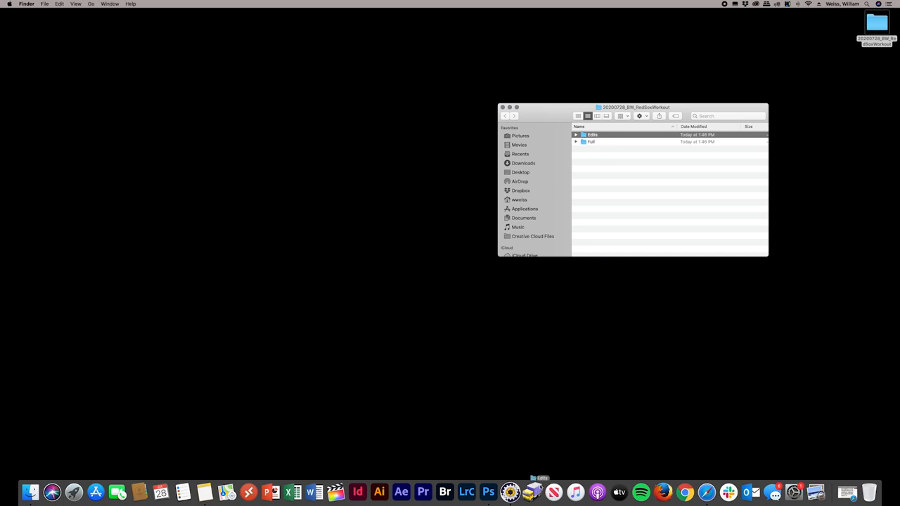
Open the Edits folder's 219 photos and scroll the contact sheet thumbnails.
double_click(592, 134)
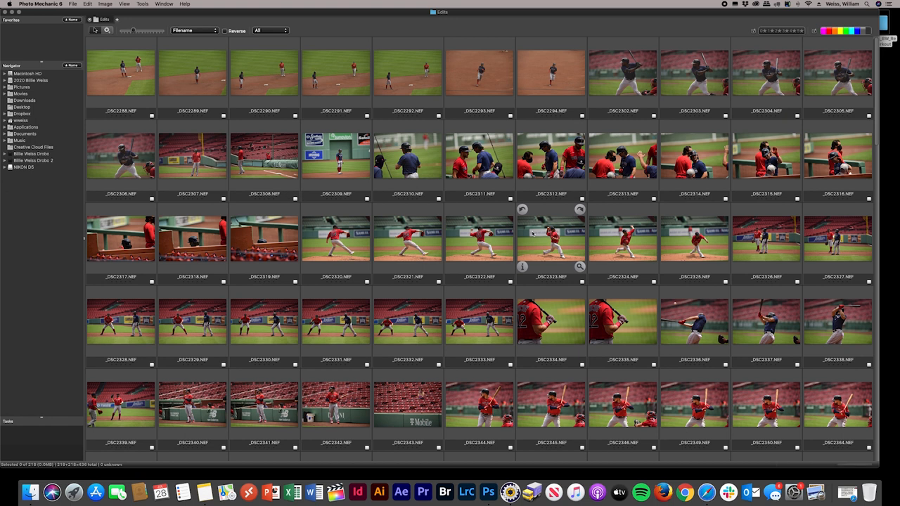
scroll(down, 3)
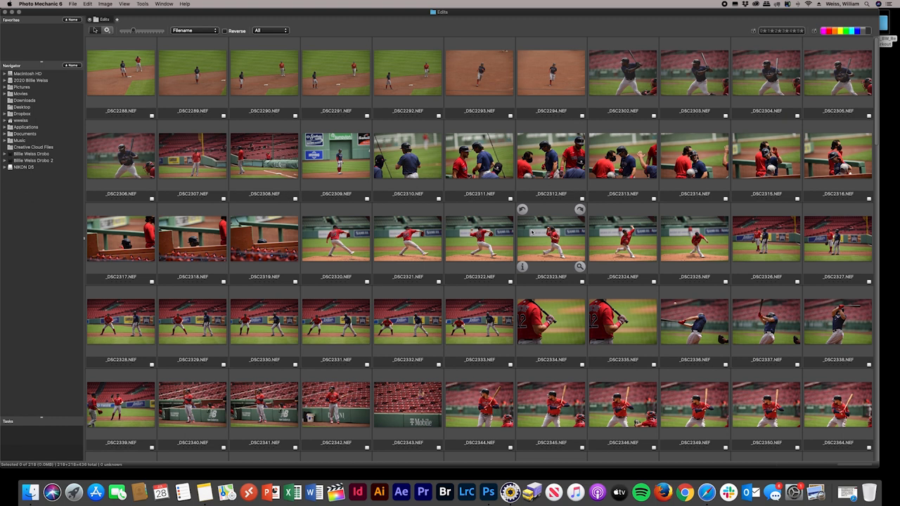
mouse_move(154, 64)
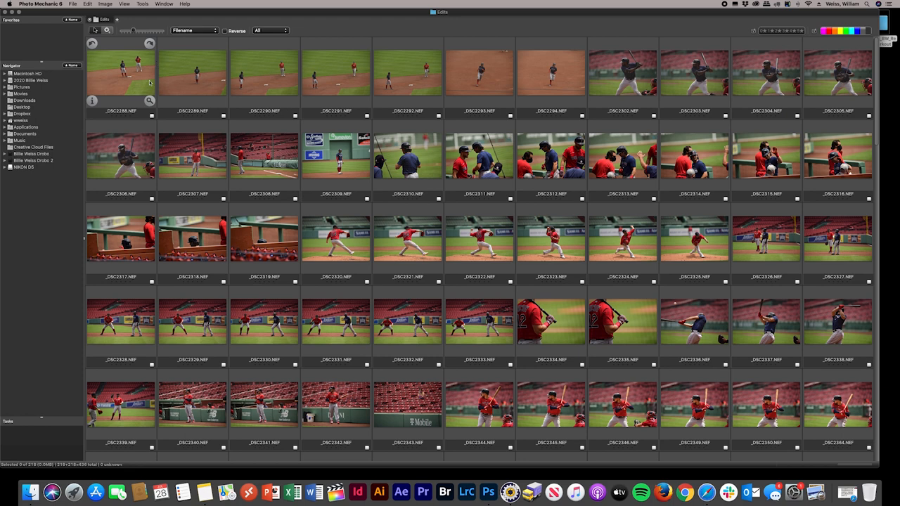
Work in the Edits contact sheet to isolate the tagged selects.
double_click(479, 70)
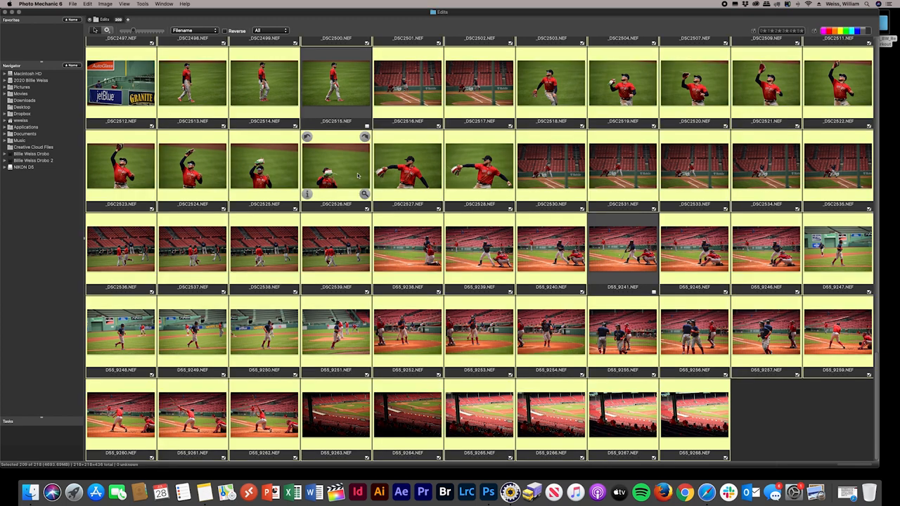
mouse_move(352, 173)
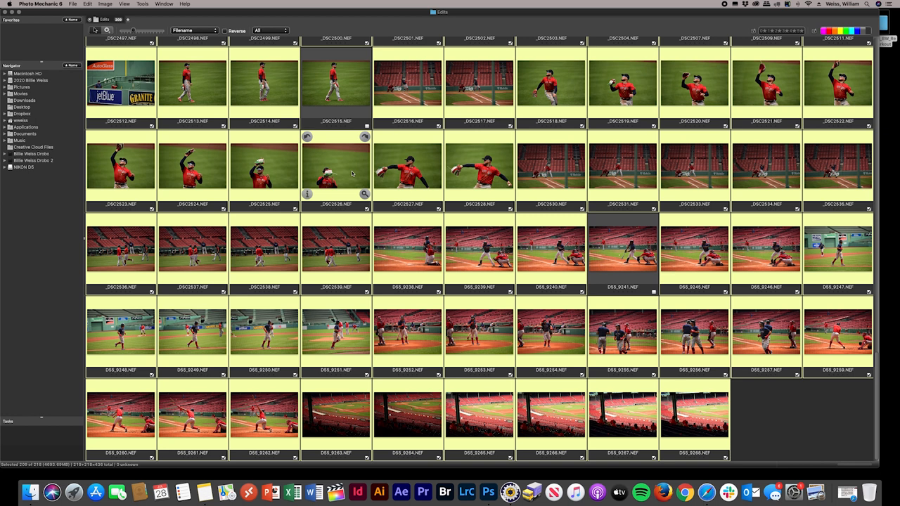
mouse_move(349, 174)
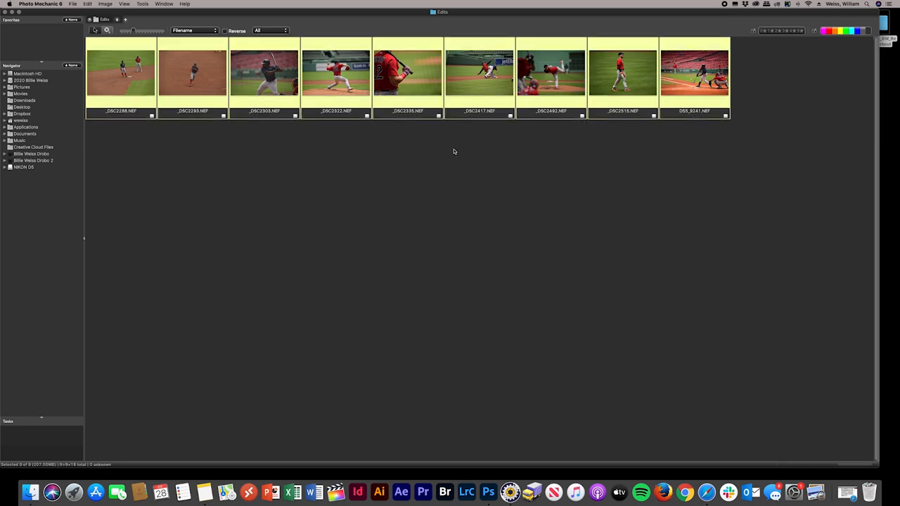
Start batch renaming and enter 20200728_BW_RedSoxWorkout before the sequence number.
click(73, 4)
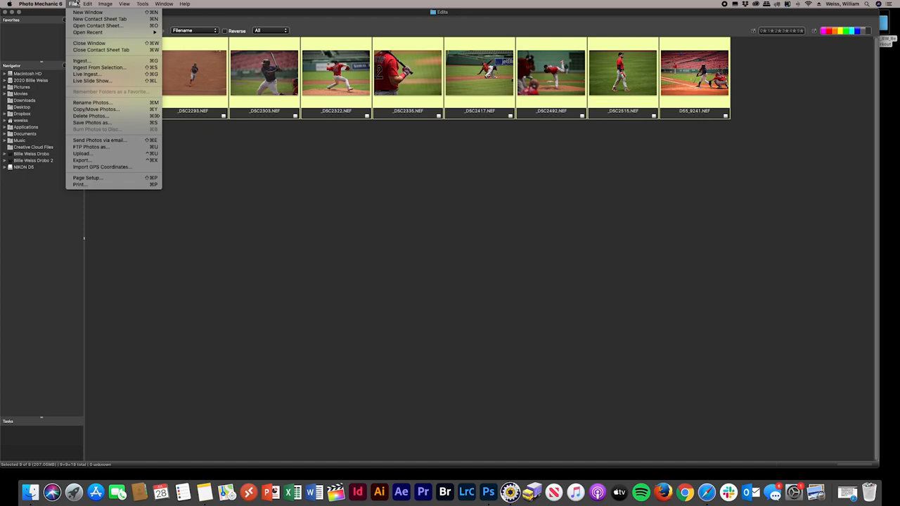
click(92, 102)
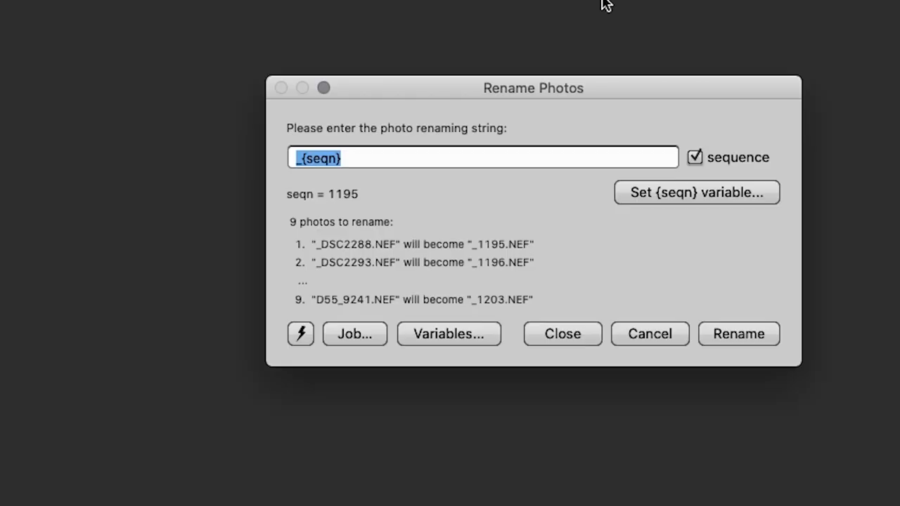
click(316, 157)
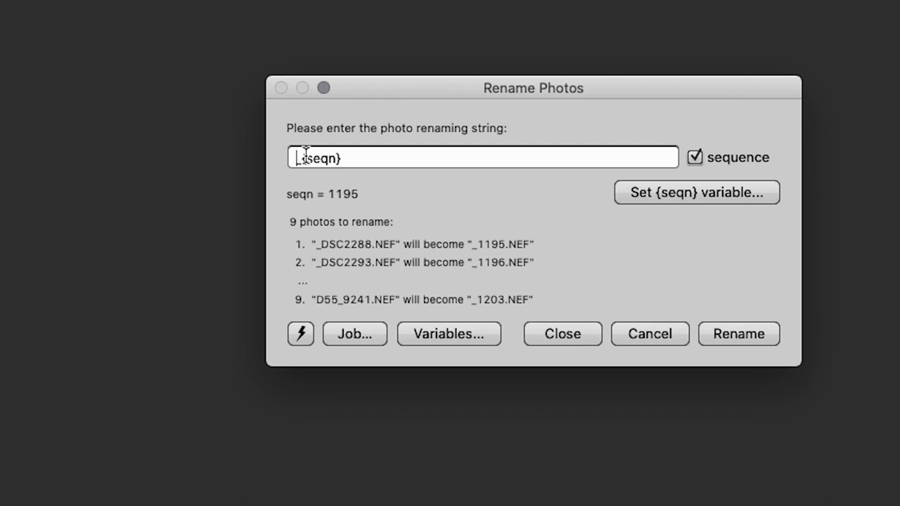
text(20200728)
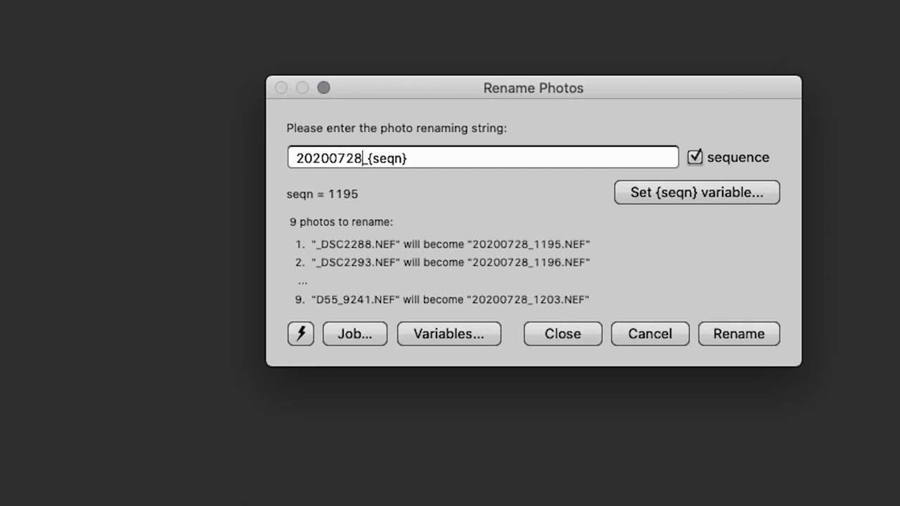
text(_)
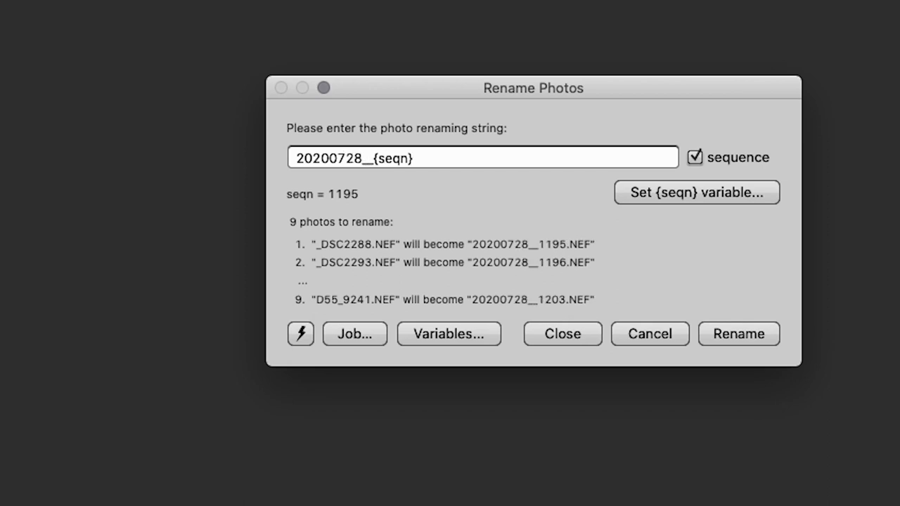
text(BW_)
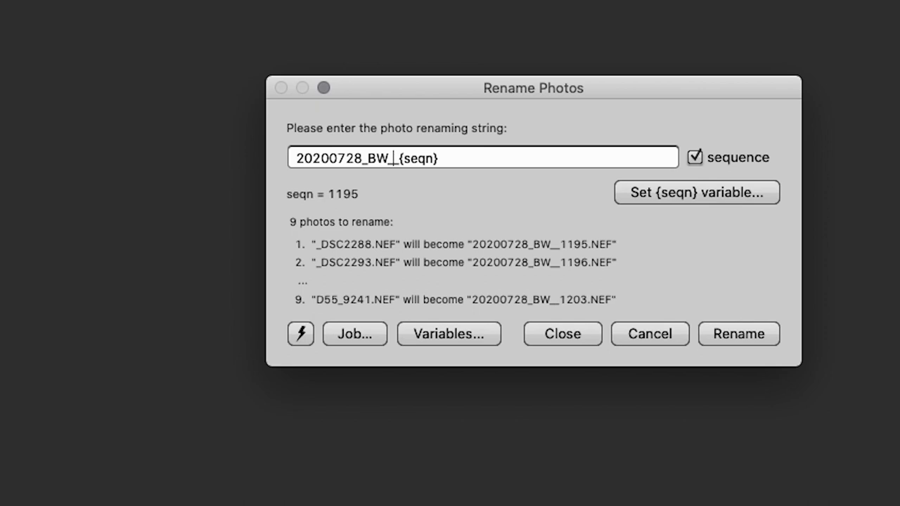
text(RedSox)
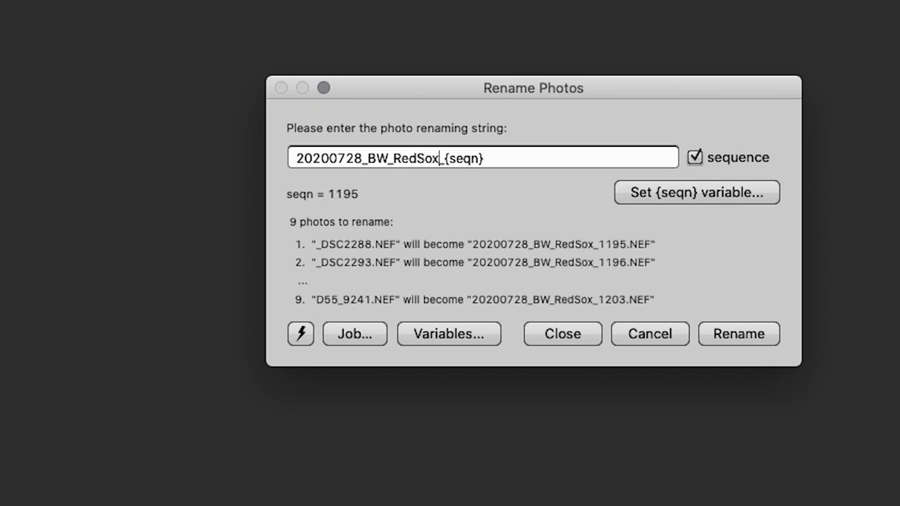
text(Workout)
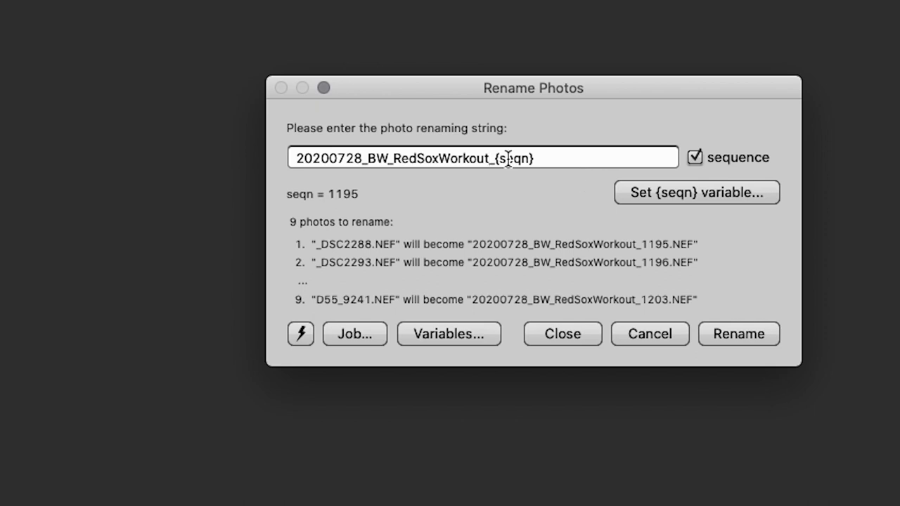
Set the sequence to start at 01 and rename the nine photos.
click(696, 192)
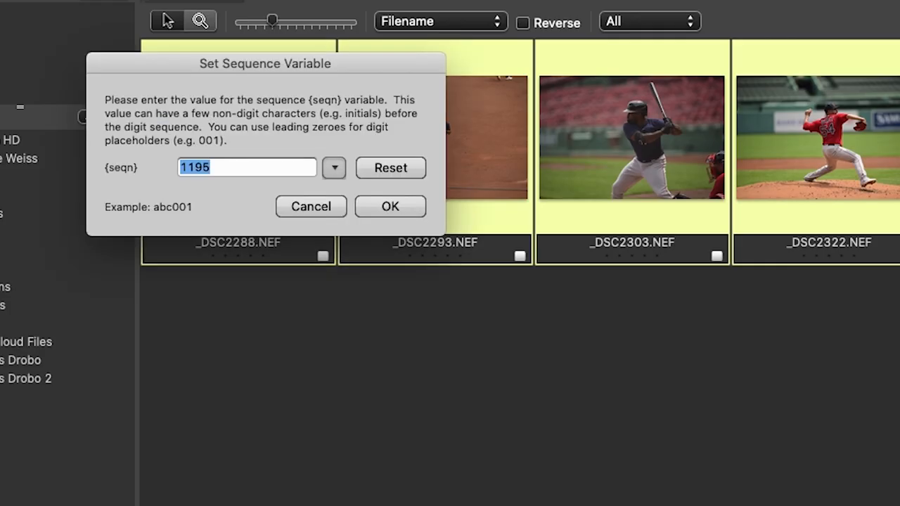
text(01)
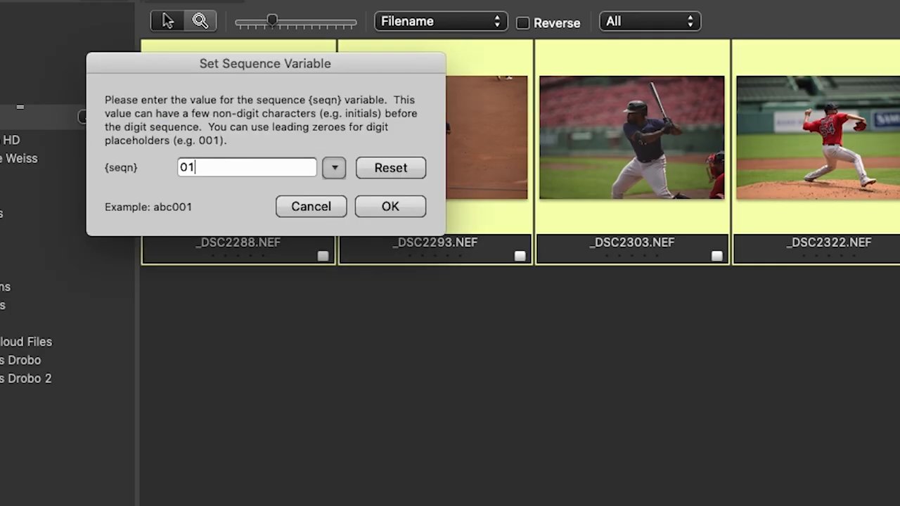
click(390, 206)
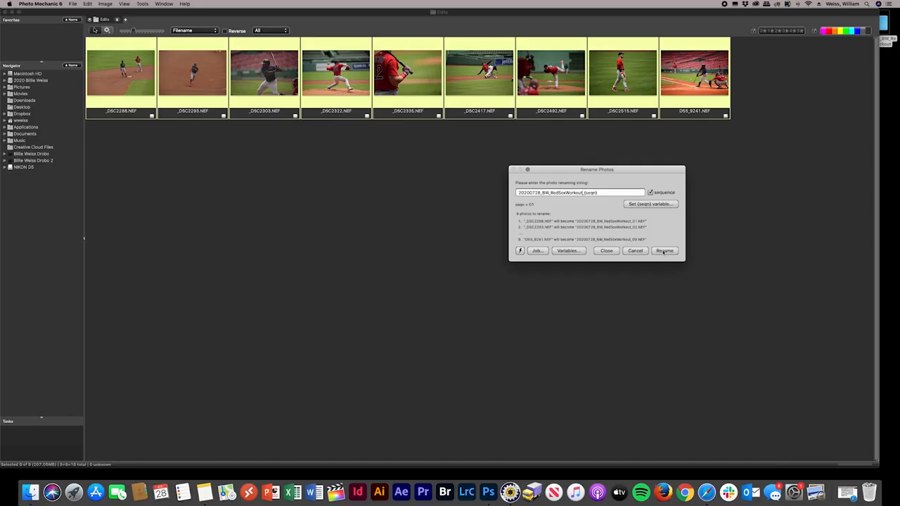
click(663, 251)
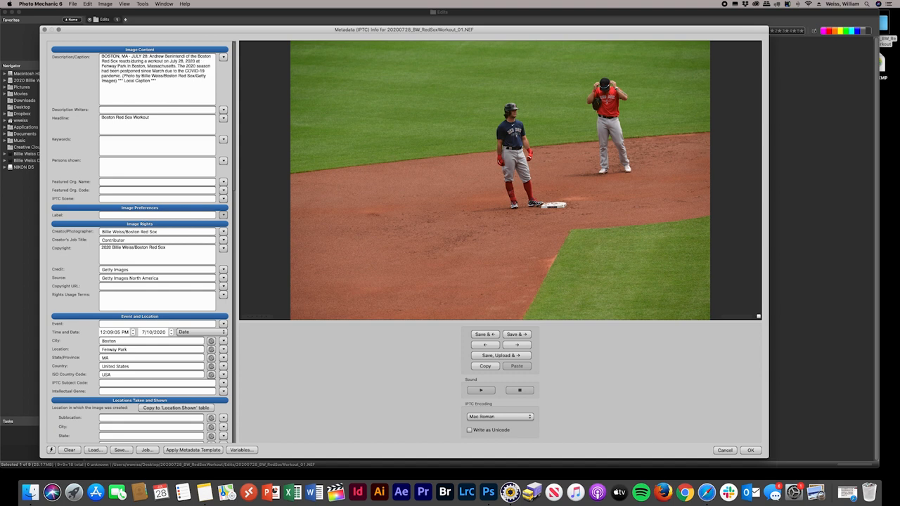
click(516, 344)
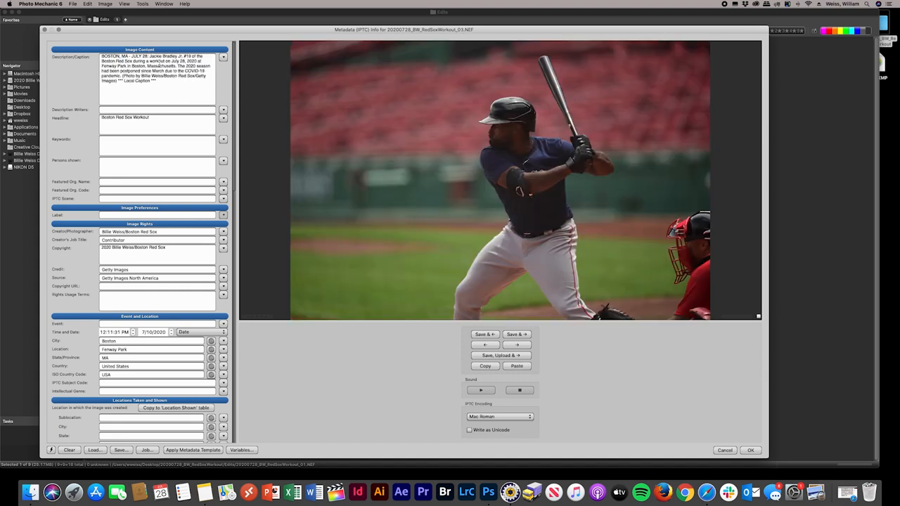
click(516, 345)
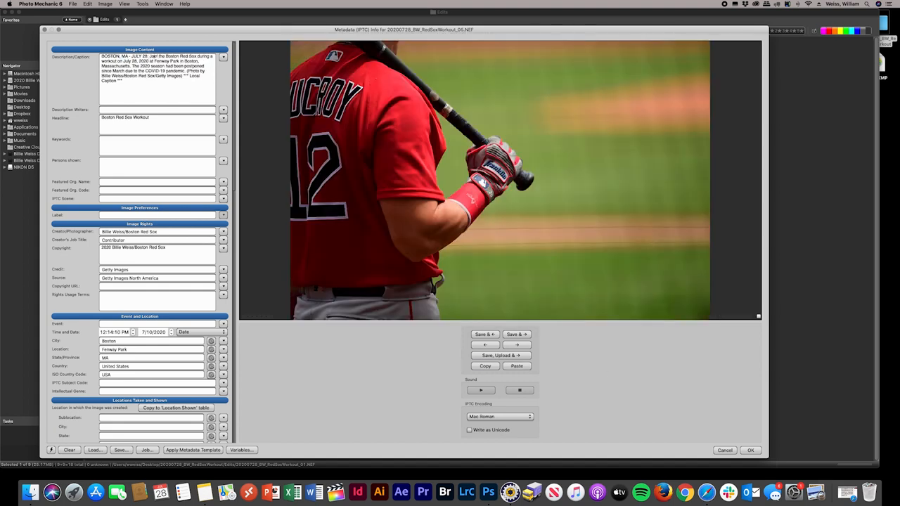
click(517, 344)
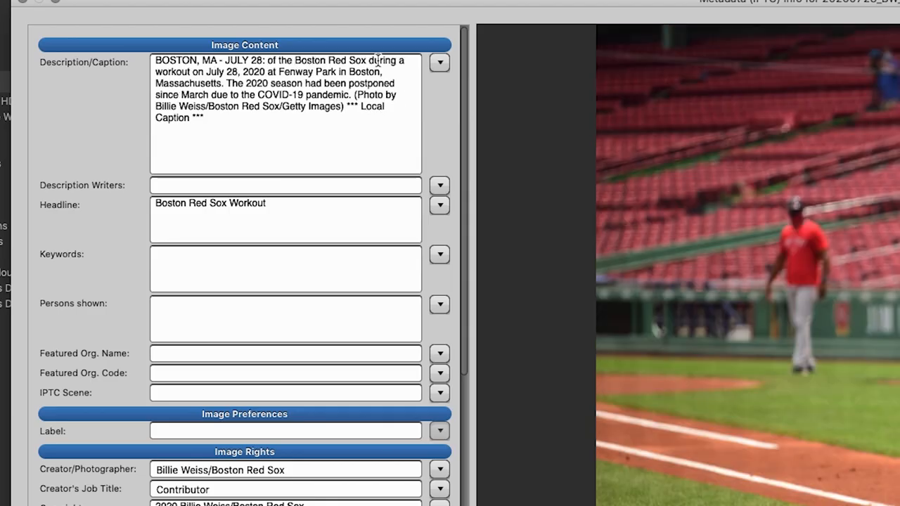
text(Andrew Beninten)
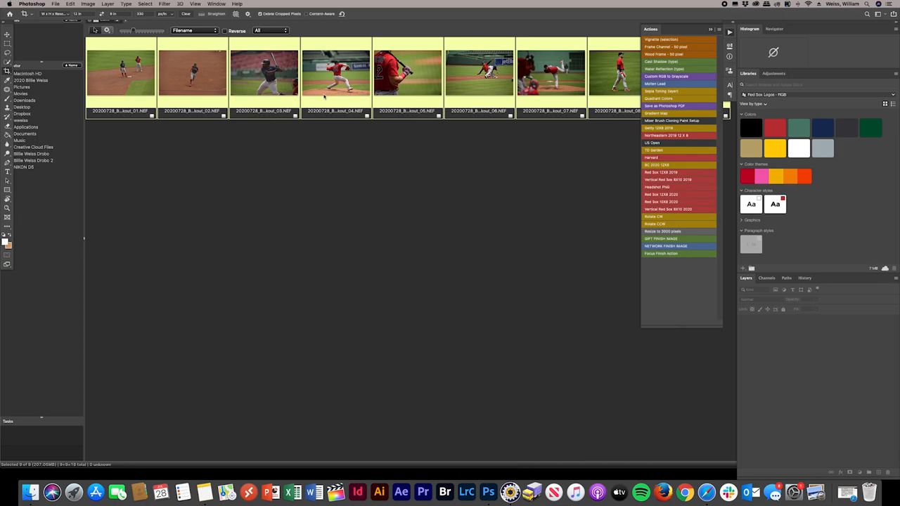
Open the selects in Camera Raw and synchronize settings across all of them.
double_click(192, 71)
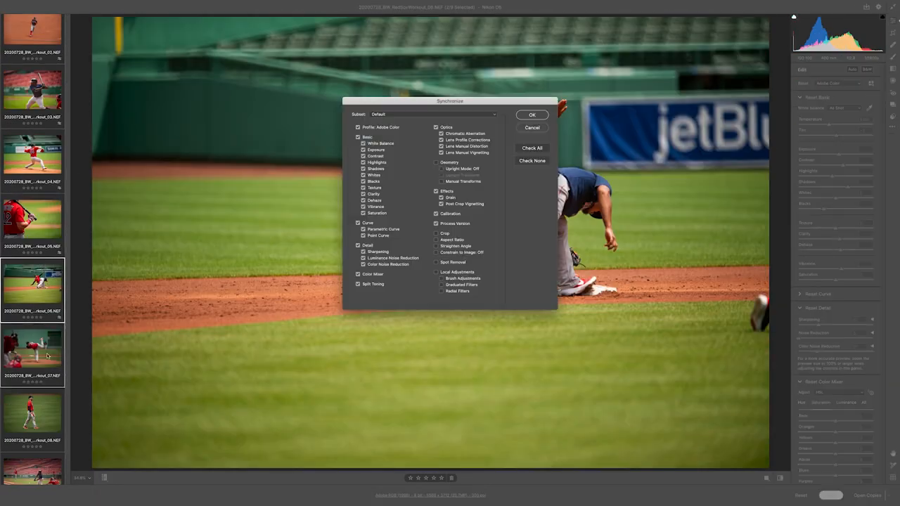
click(532, 114)
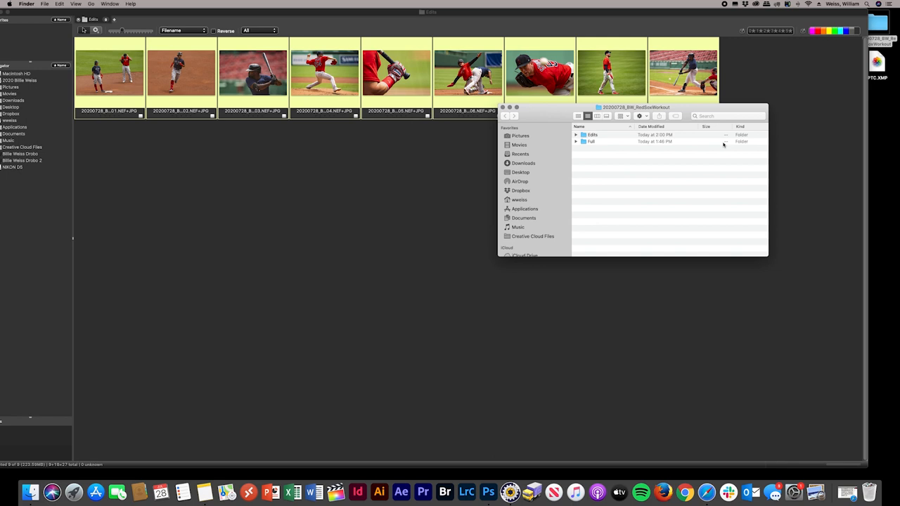
mouse_move(607, 141)
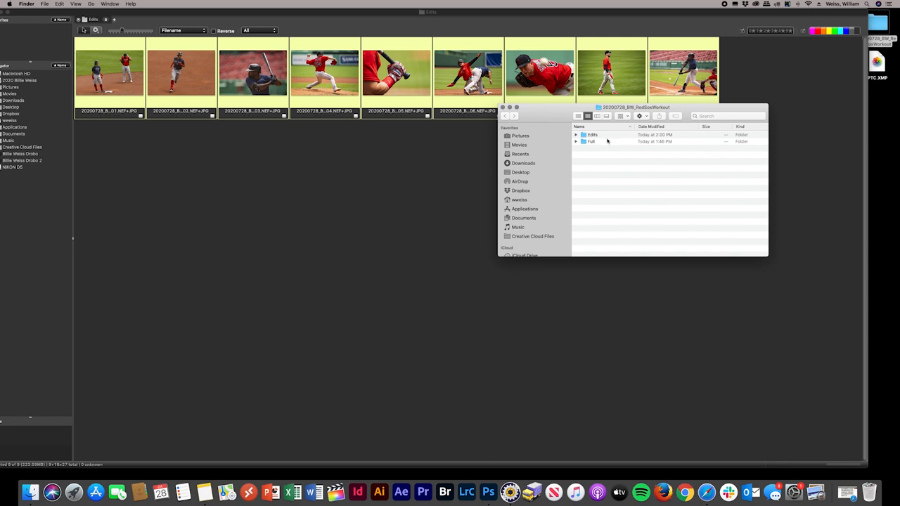
Open the shoot's Full folder and scroll through its file list.
double_click(590, 142)
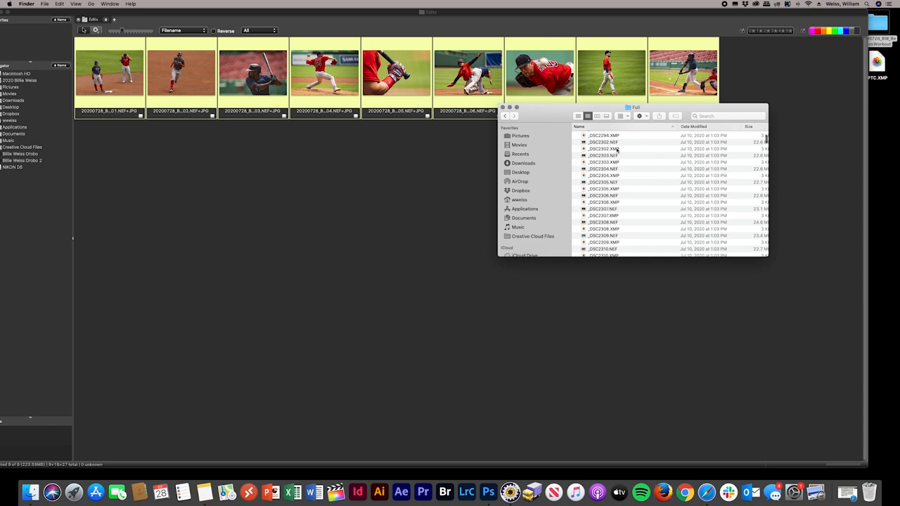
scroll(down, 3)
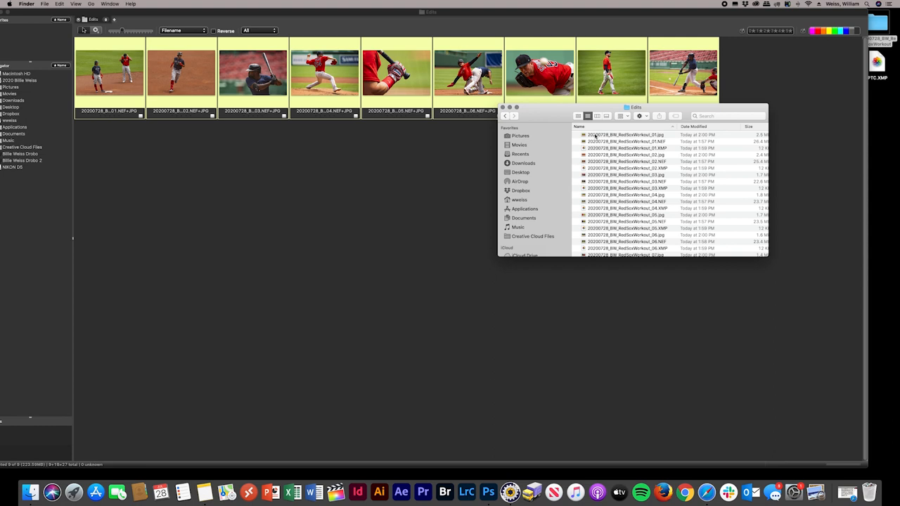
scroll(down, 3)
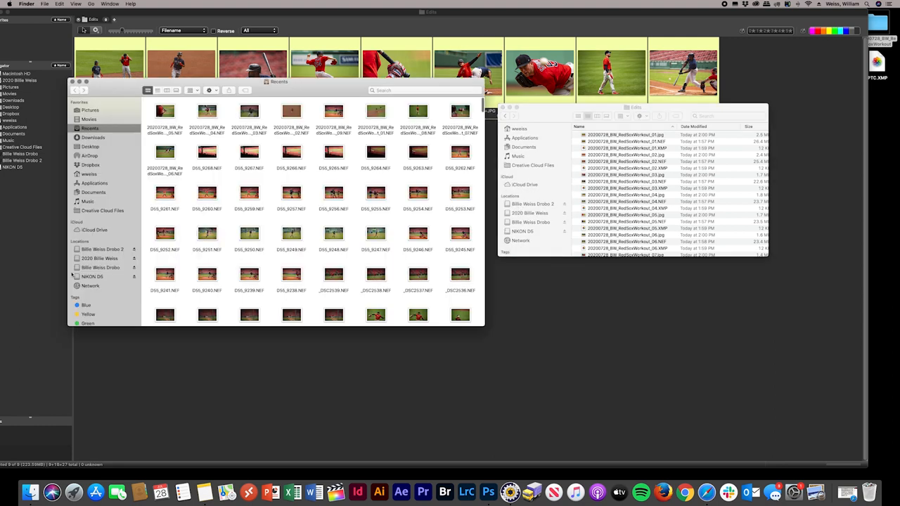
Open the 2020 folder on the 2020 archive drive and scroll through its January–April shoot folders.
click(100, 258)
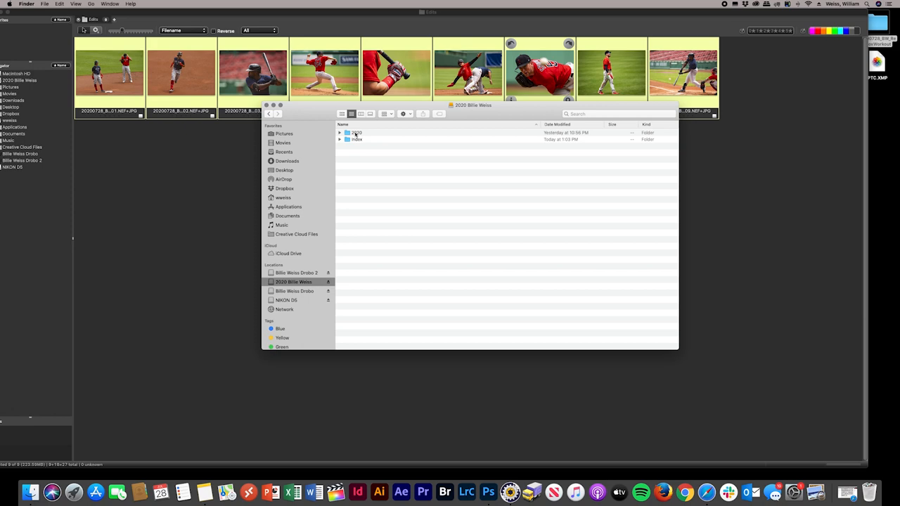
double_click(356, 133)
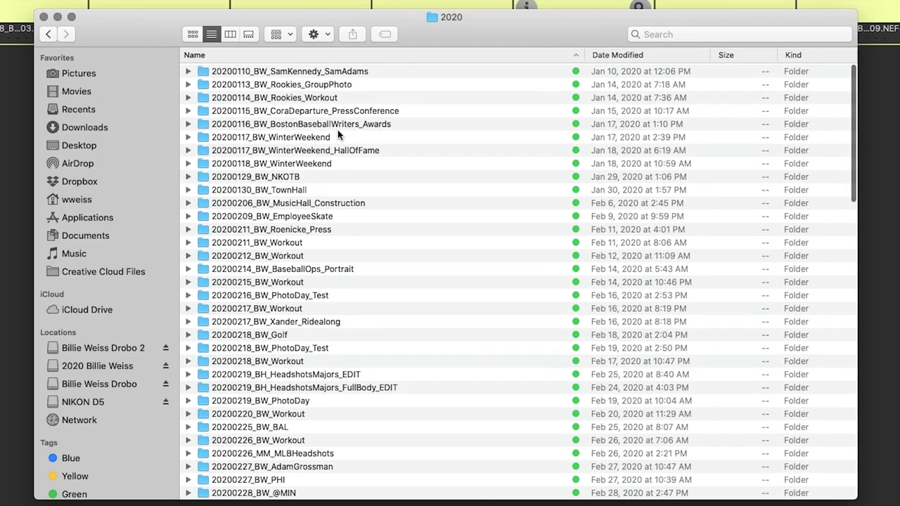
scroll(down, 3)
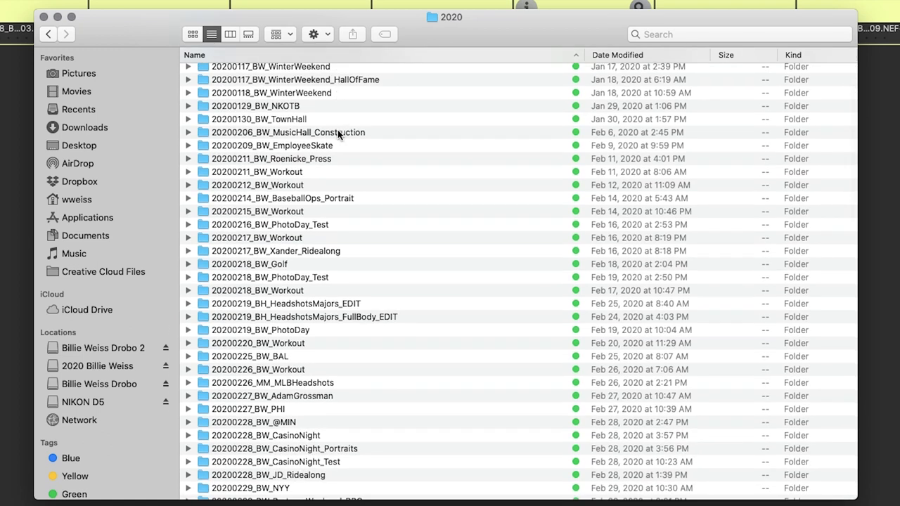
scroll(down, 3)
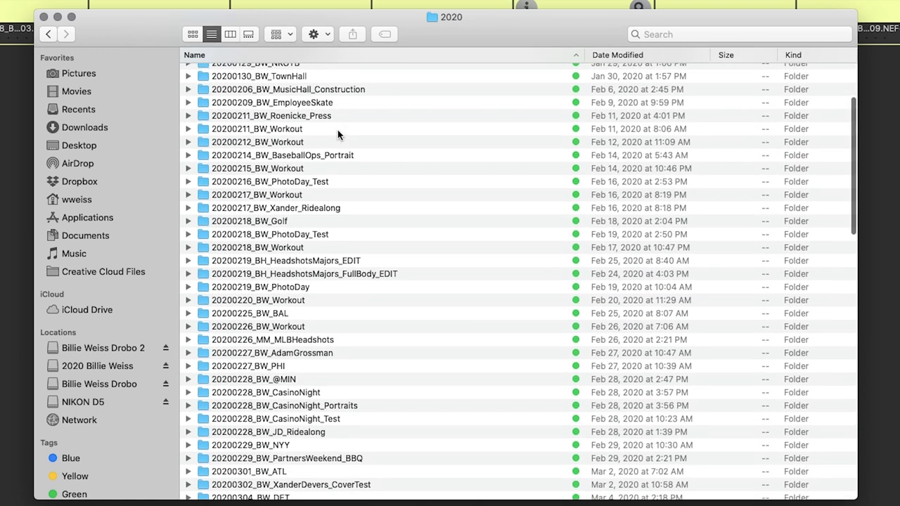
scroll(down, 3)
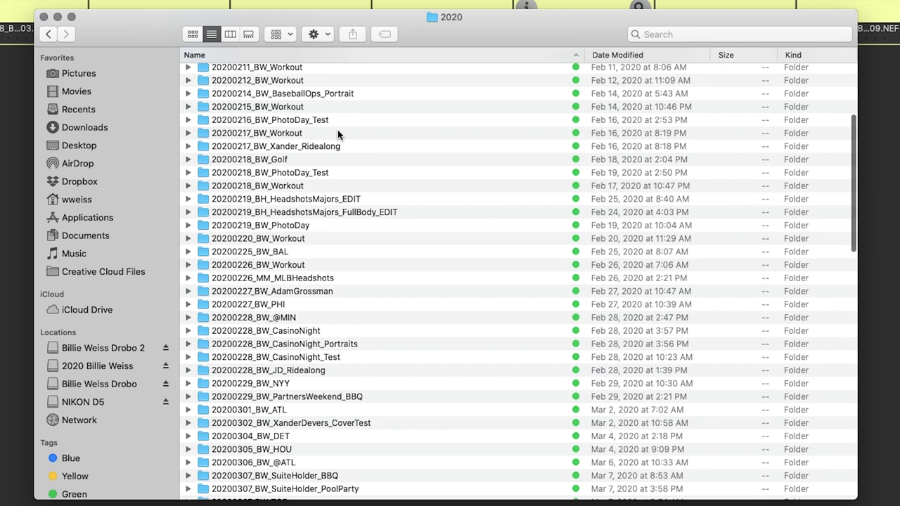
scroll(down, 3)
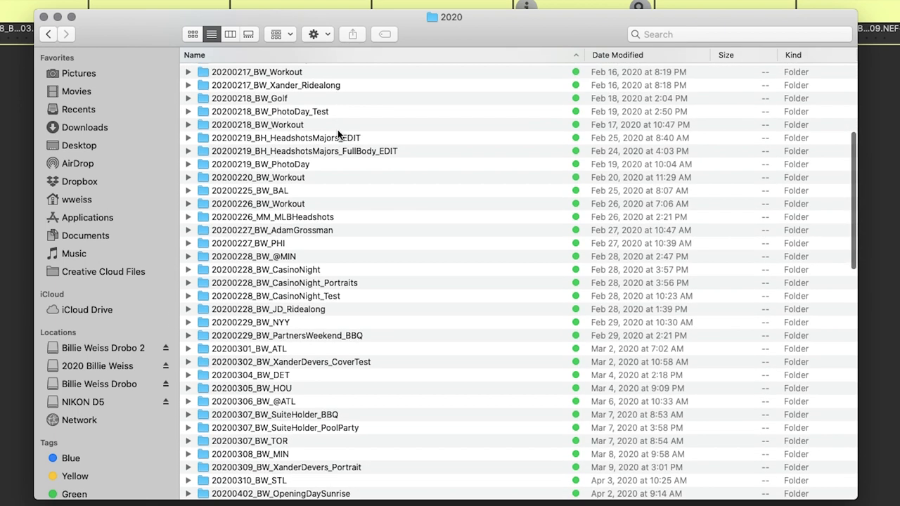
scroll(down, 3)
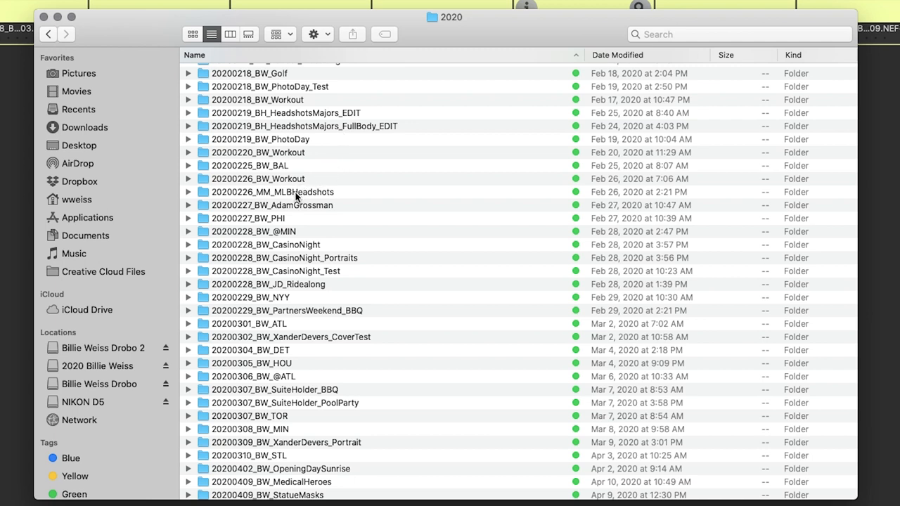
mouse_move(285, 166)
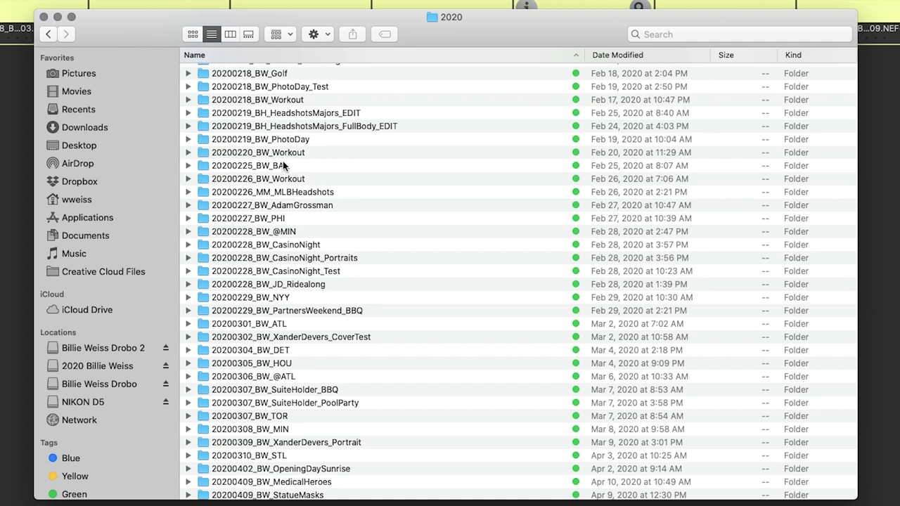
Look inside 20200220_BW_Workout's Edits folder, then scroll through its Full raw files.
double_click(258, 152)
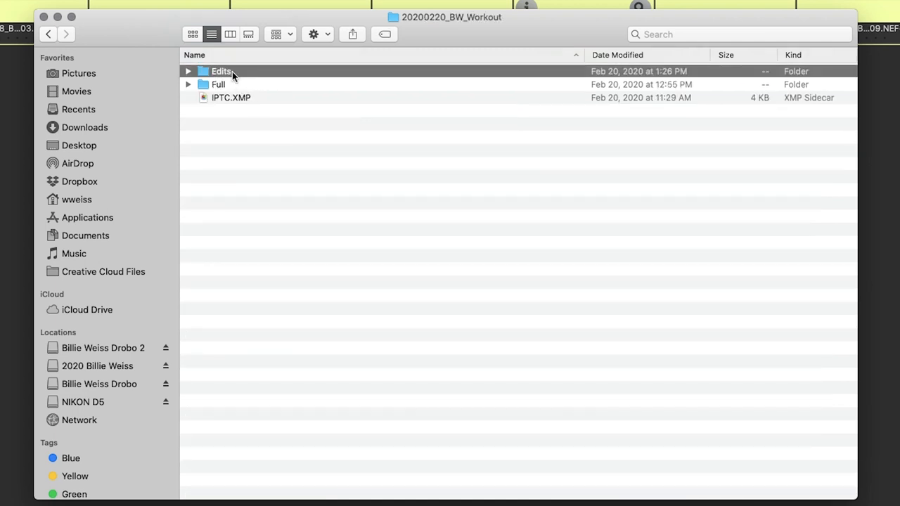
double_click(222, 71)
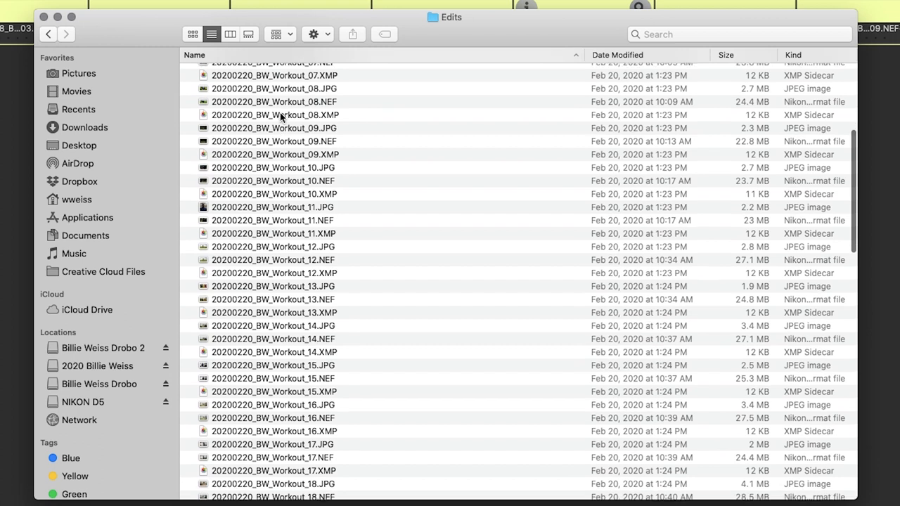
click(48, 33)
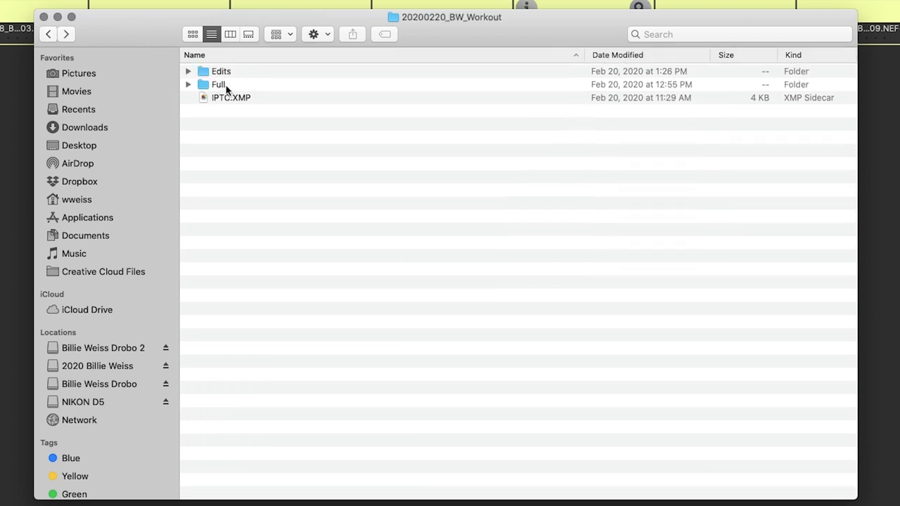
double_click(218, 85)
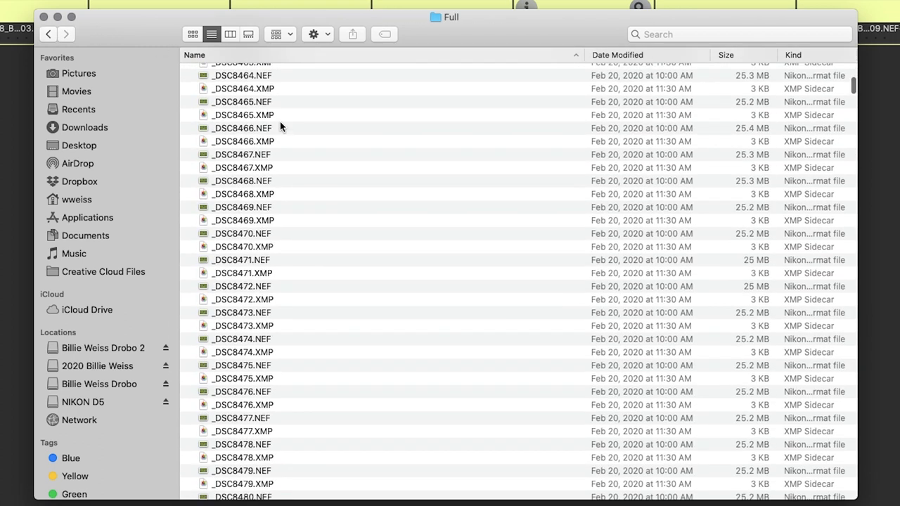
scroll(down, 3)
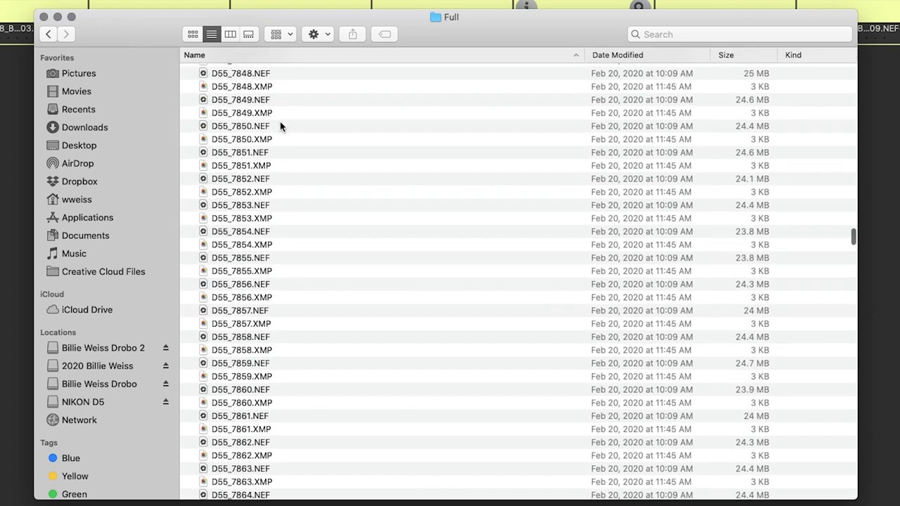
scroll(down, 3)
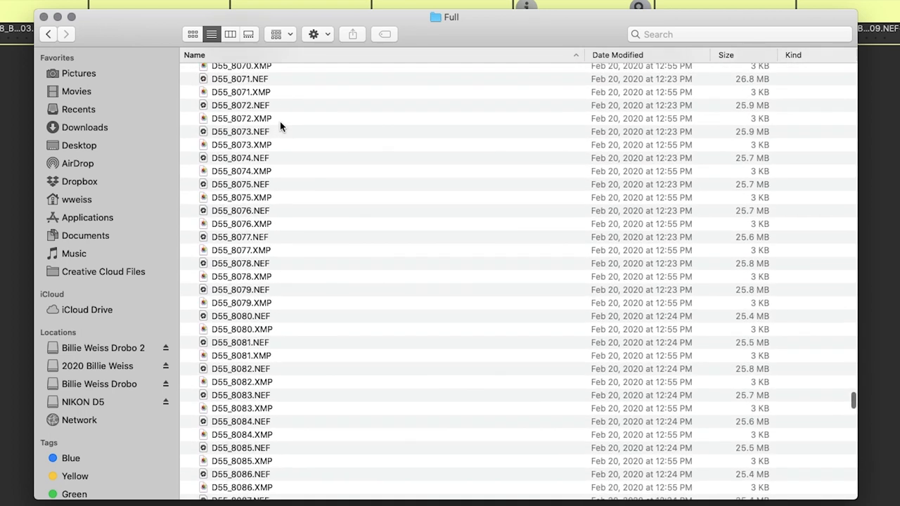
scroll(down, 3)
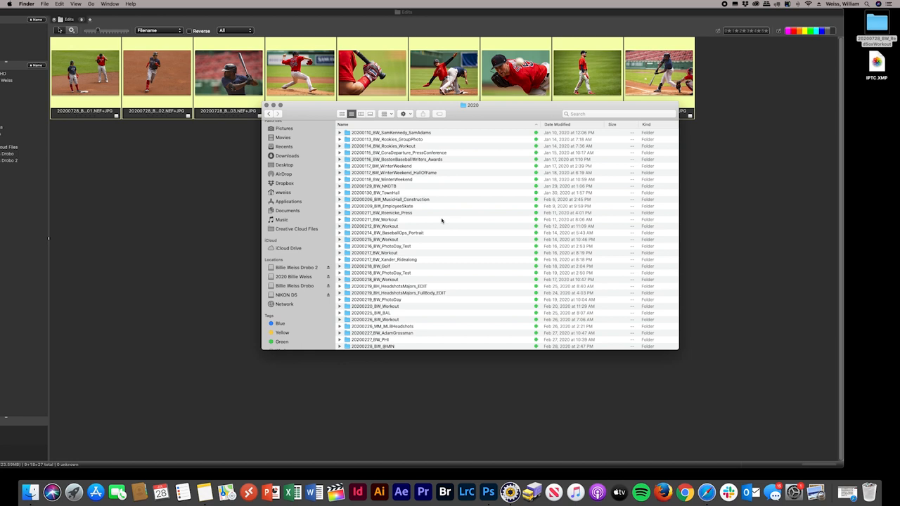
On the Drobo, open the Boston Red Sox archive and browse its 2019 season folder.
scroll(down, 3)
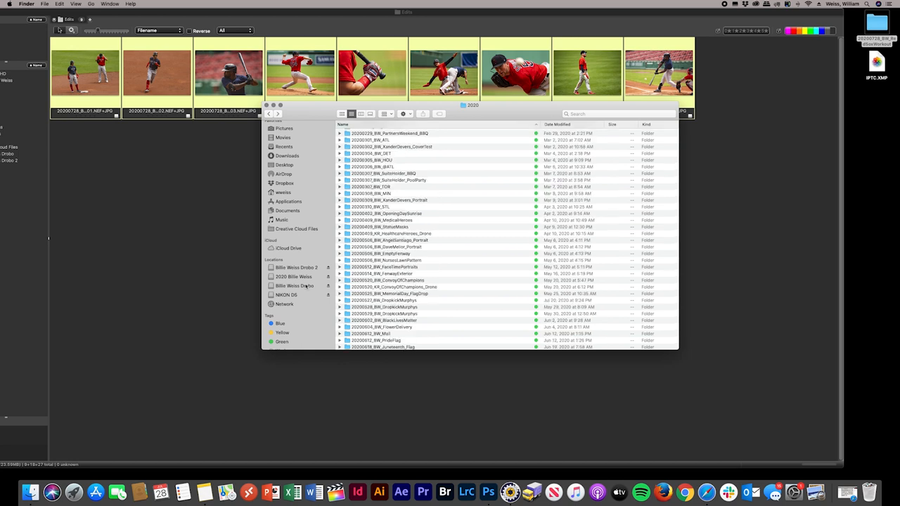
click(294, 286)
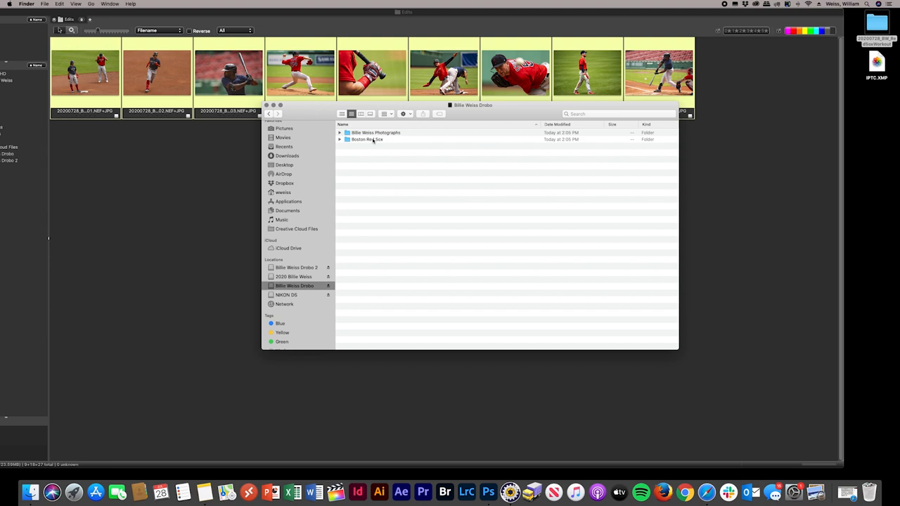
double_click(366, 139)
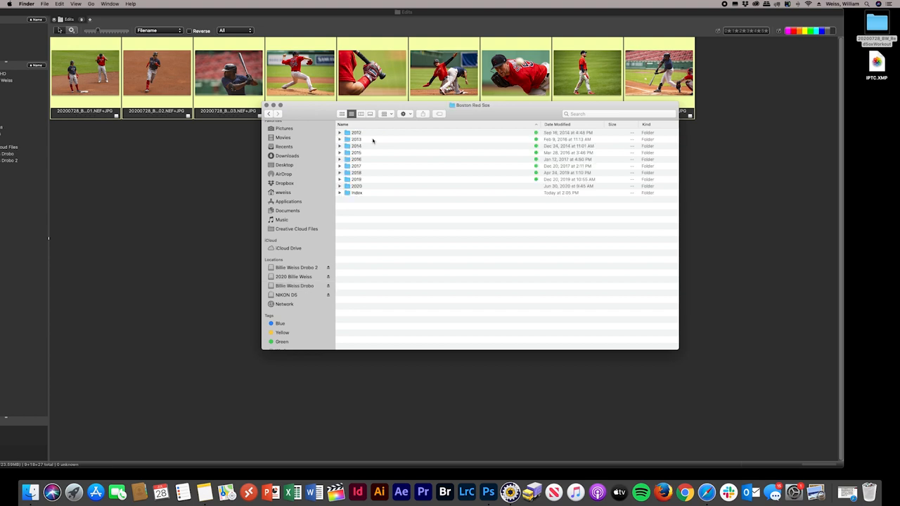
mouse_move(390, 160)
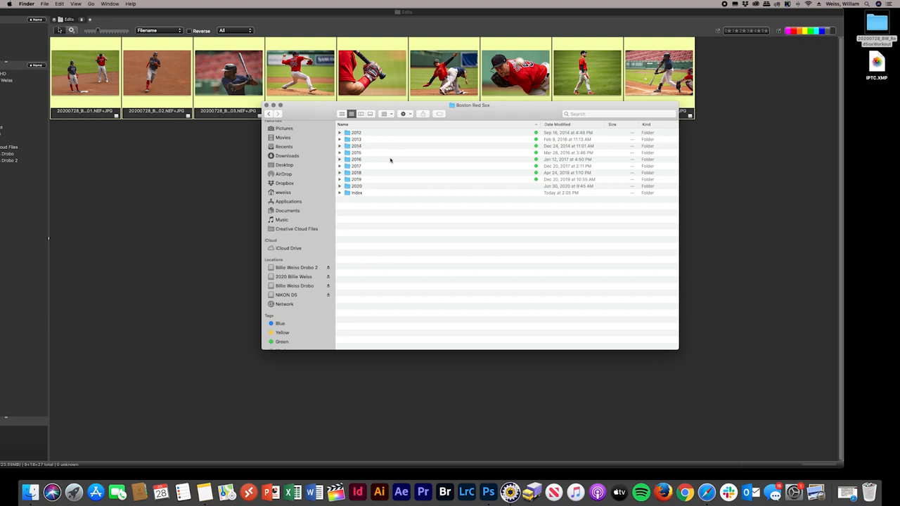
click(365, 179)
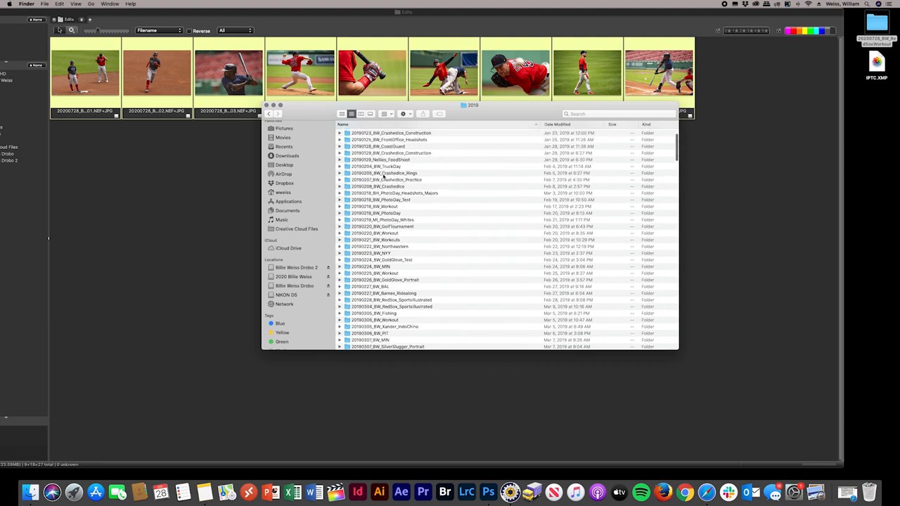
scroll(down, 3)
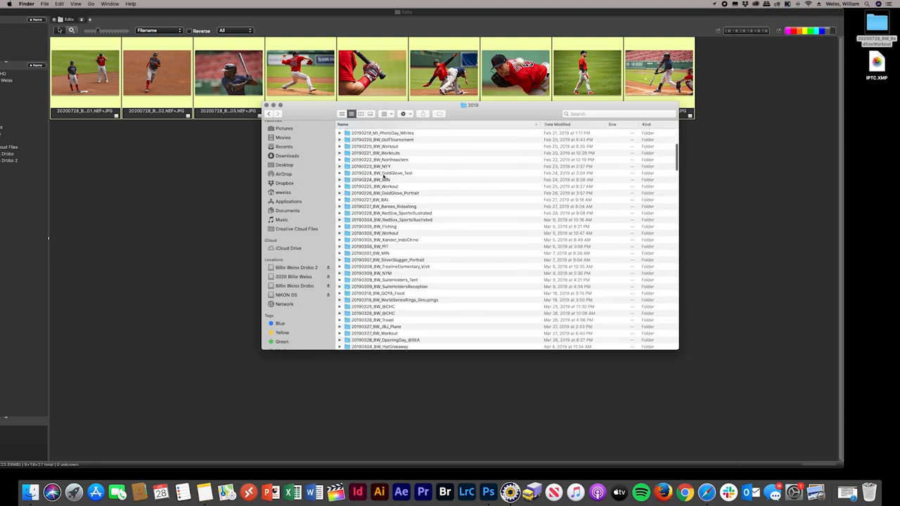
scroll(down, 3)
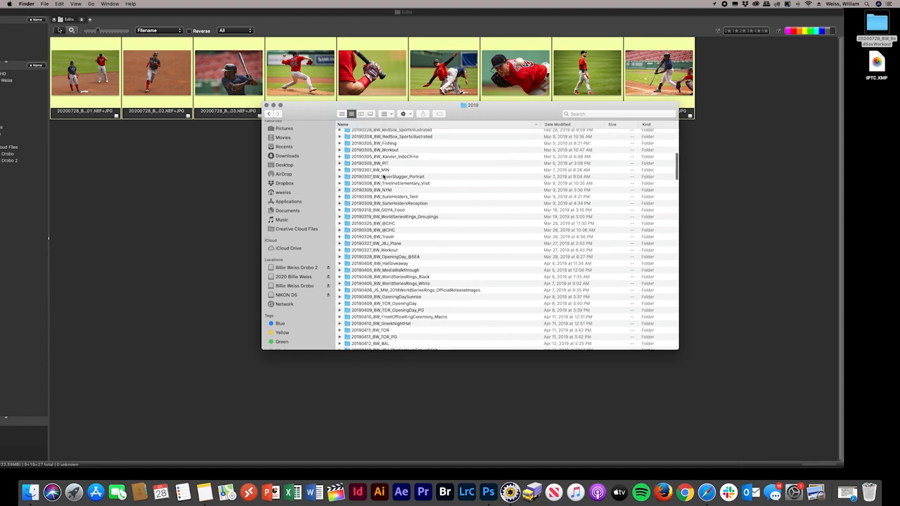
scroll(down, 3)
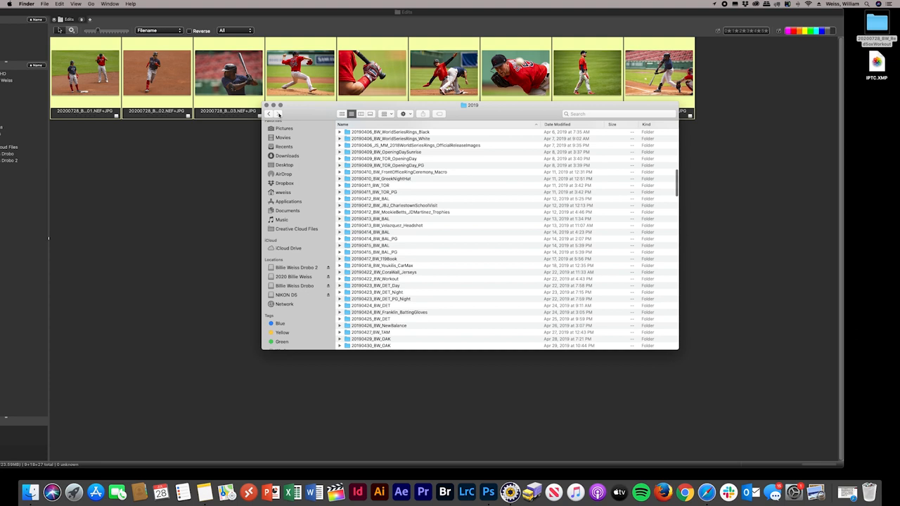
Return to Boston Red Sox and open its 2020 season folder for the shoot copy.
click(269, 113)
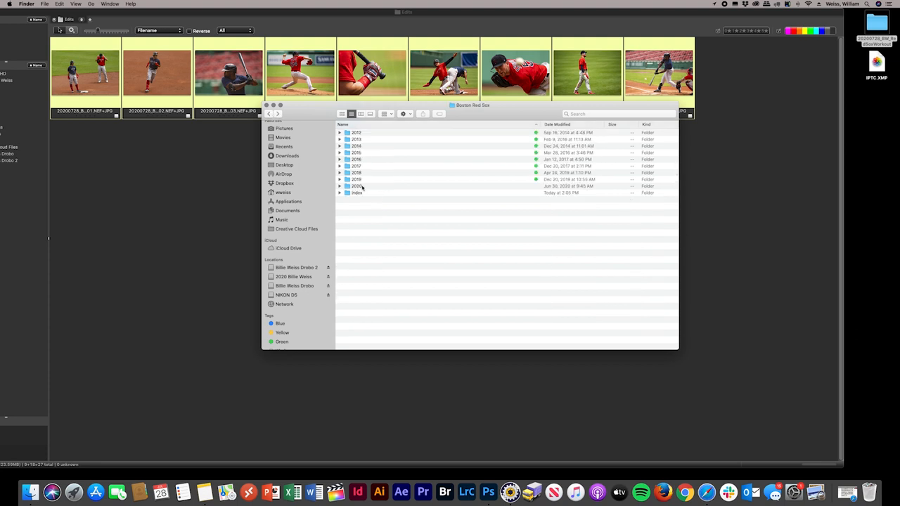
double_click(357, 186)
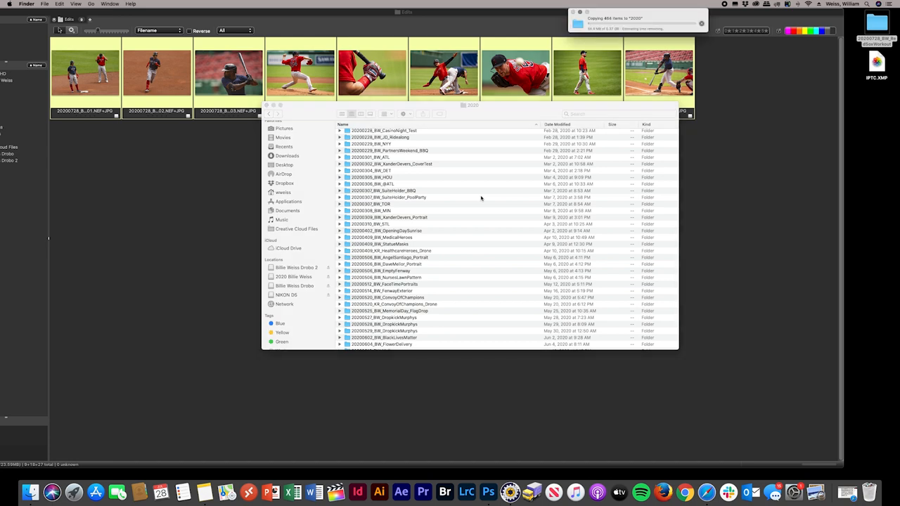
scroll(down, 3)
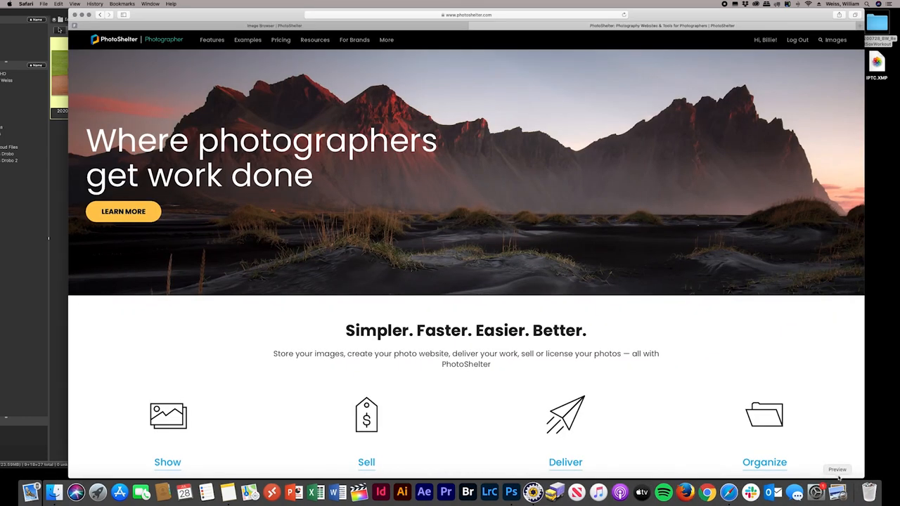
mouse_move(715, 366)
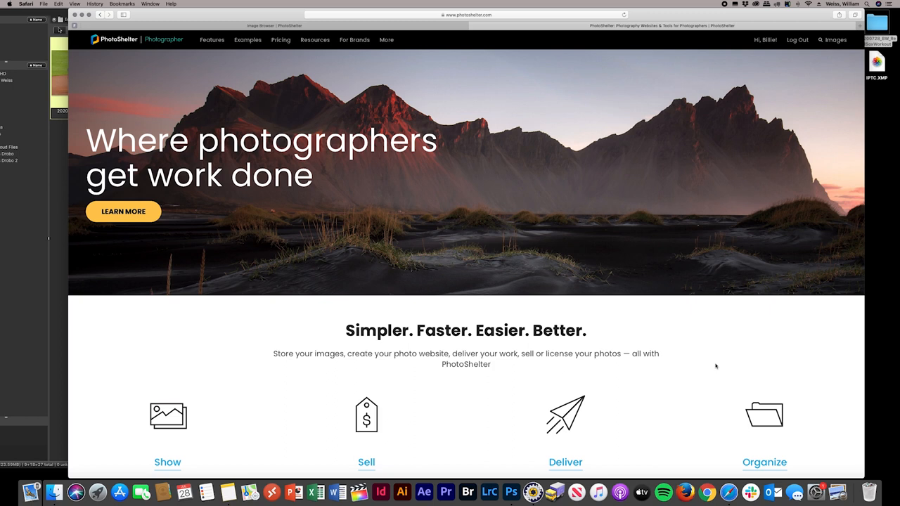
mouse_move(598, 192)
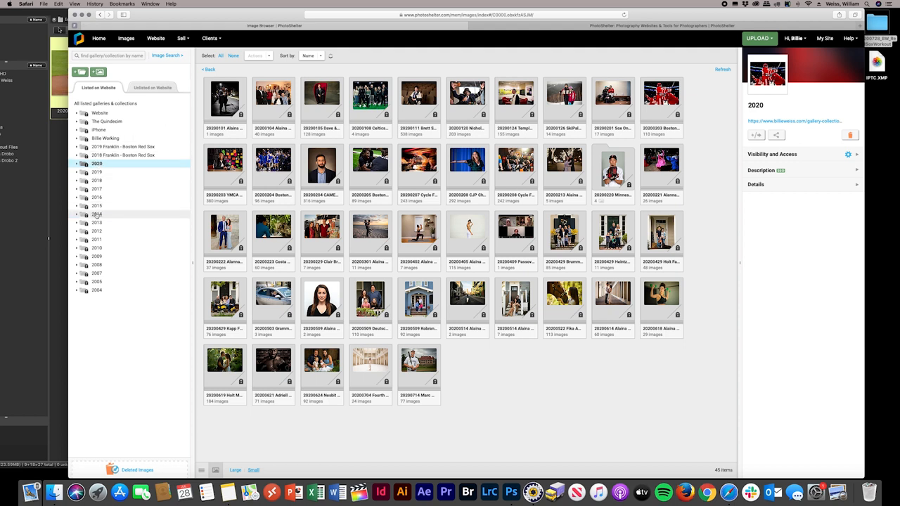
Expand the 2020 collection in PhotoShelter's image browser to list its dated galleries.
click(77, 164)
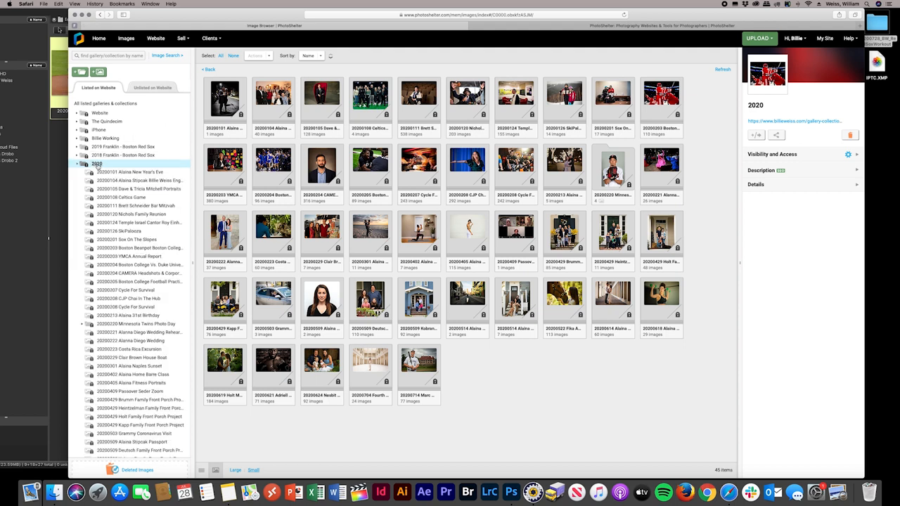
click(130, 256)
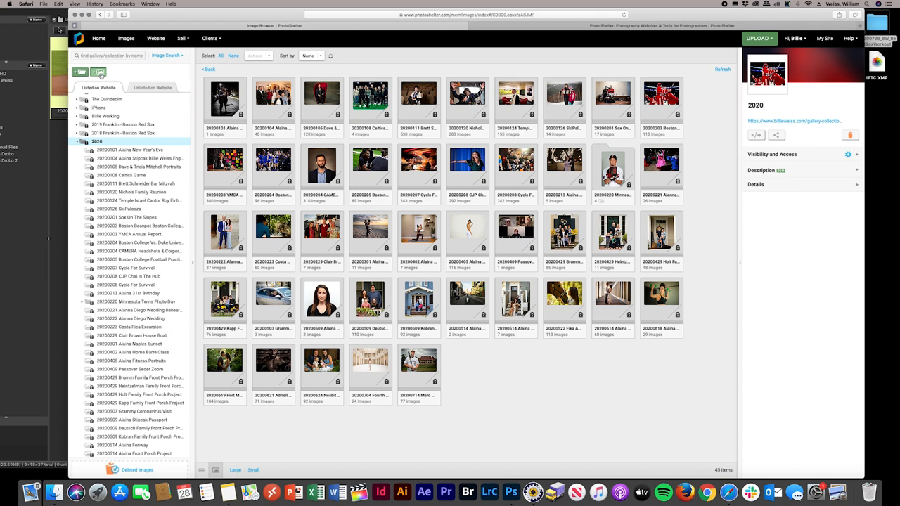
Create the 'Red Sox Workout' gallery under 2020, then search the Edits folder for jpg files.
click(80, 72)
text(20200728)
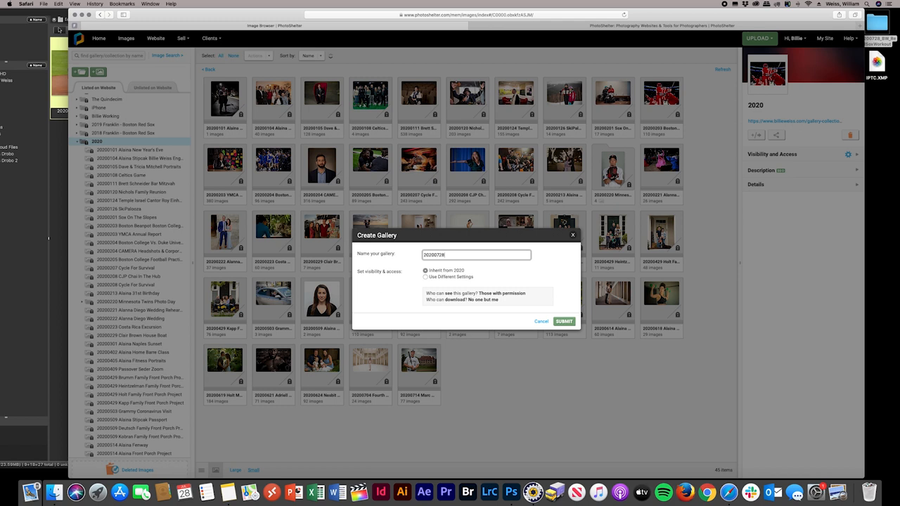
text(Red Sox Workout)
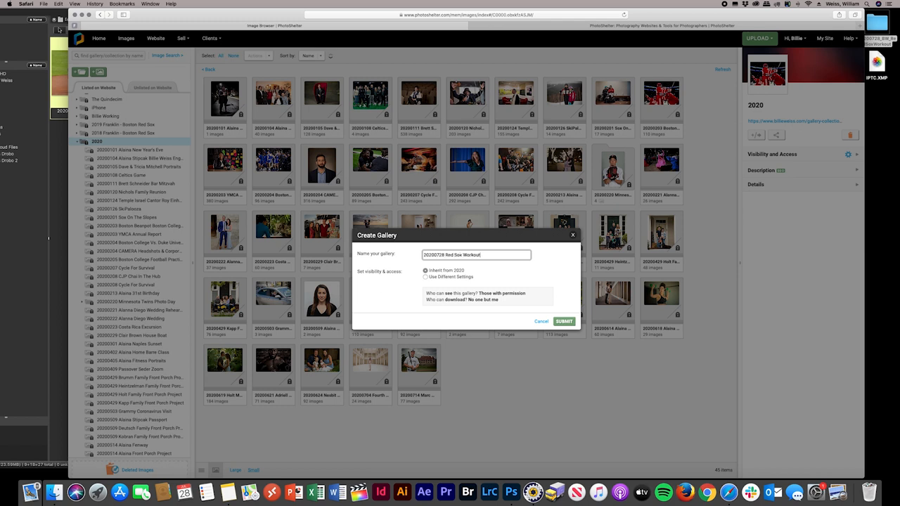
click(563, 321)
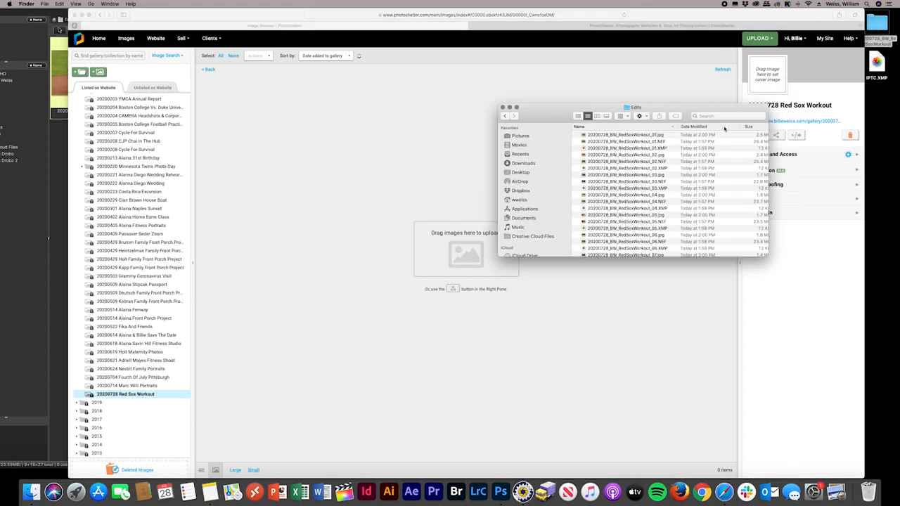
text(jpg)
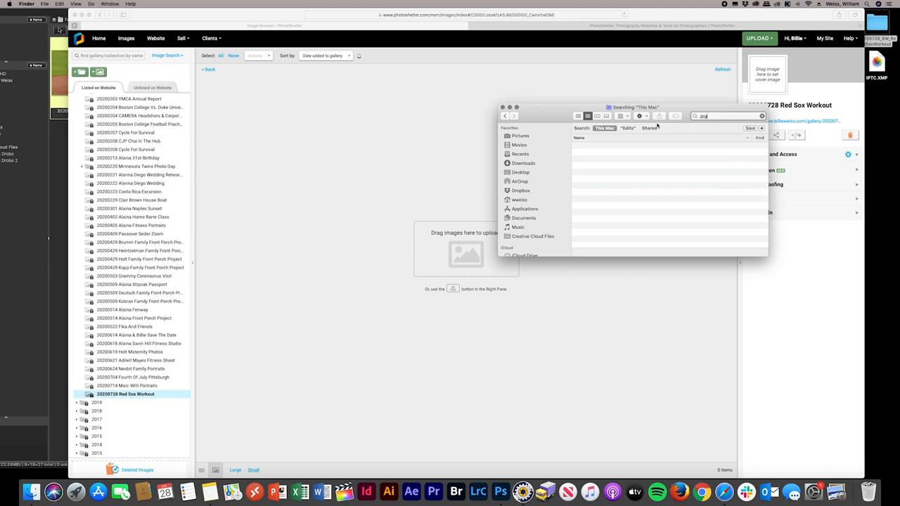
click(626, 128)
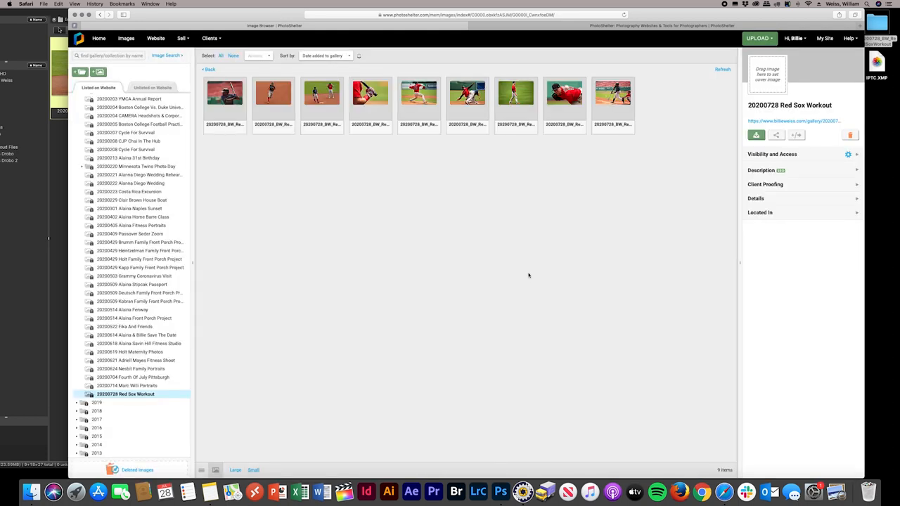
mouse_move(495, 182)
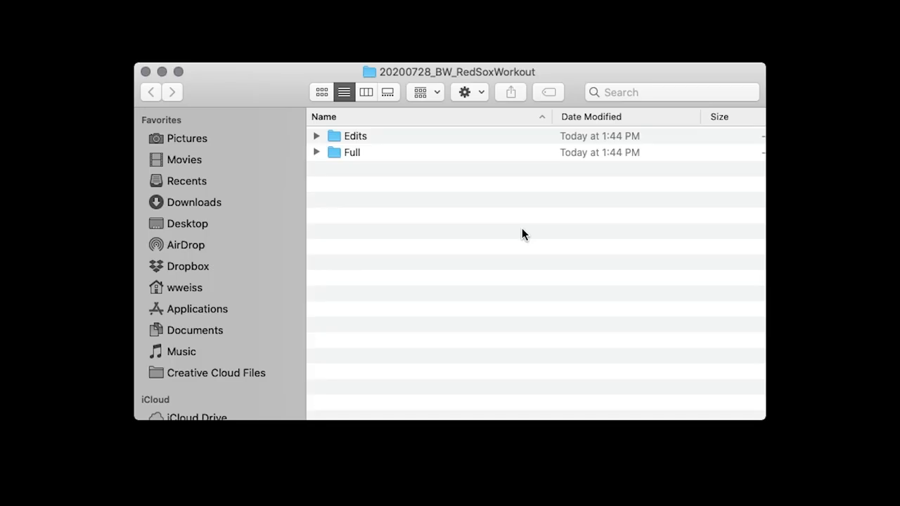
Scroll through the shoot's Full raw files, then open the Drobo's Boston Red Sox archive.
double_click(351, 153)
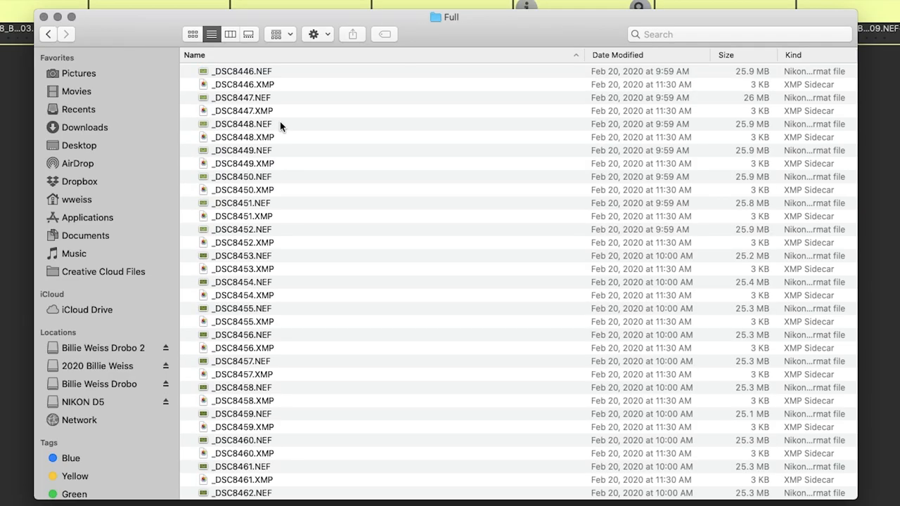
scroll(down, 3)
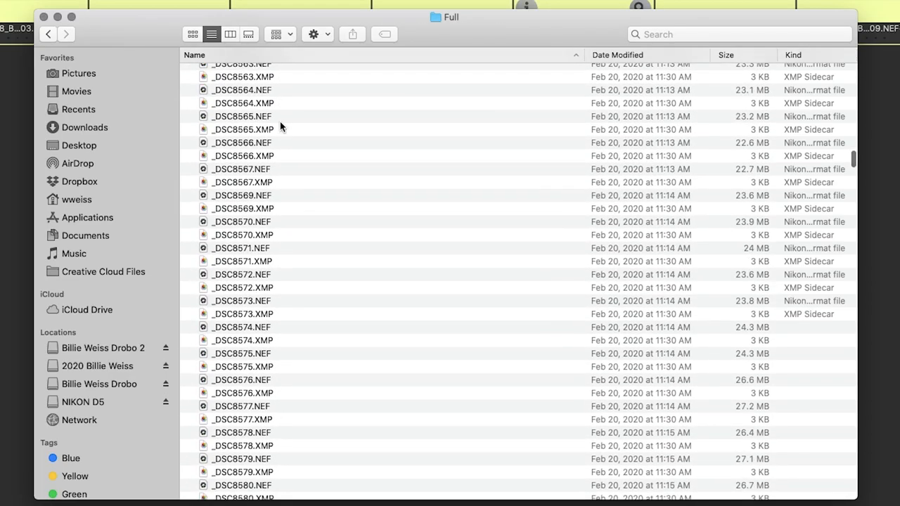
scroll(down, 3)
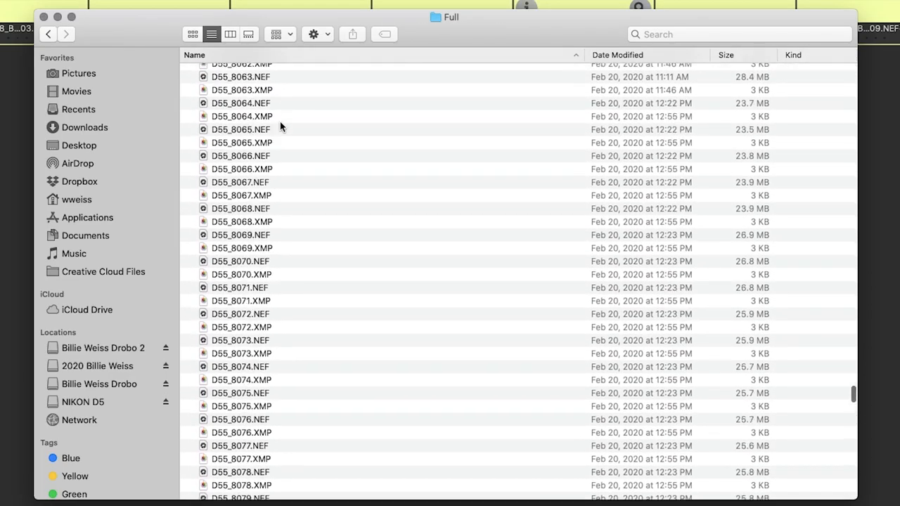
scroll(down, 3)
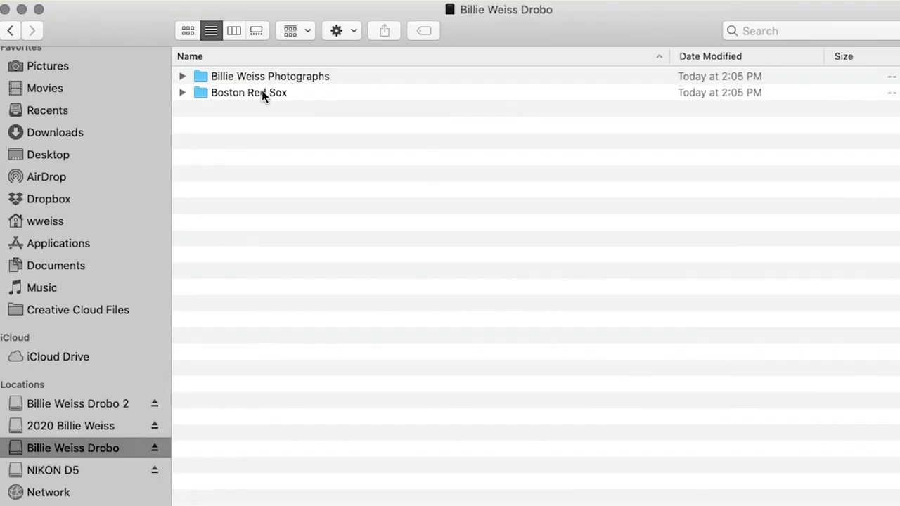
double_click(249, 92)
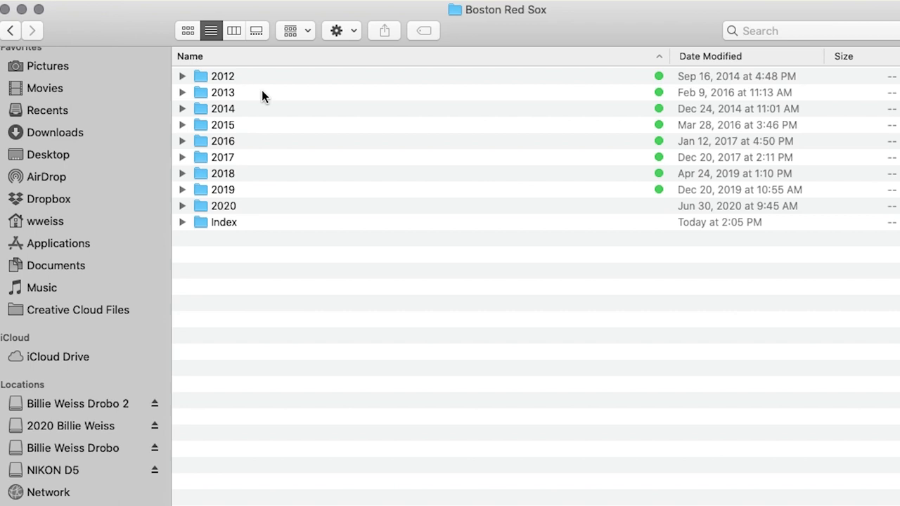
mouse_move(306, 144)
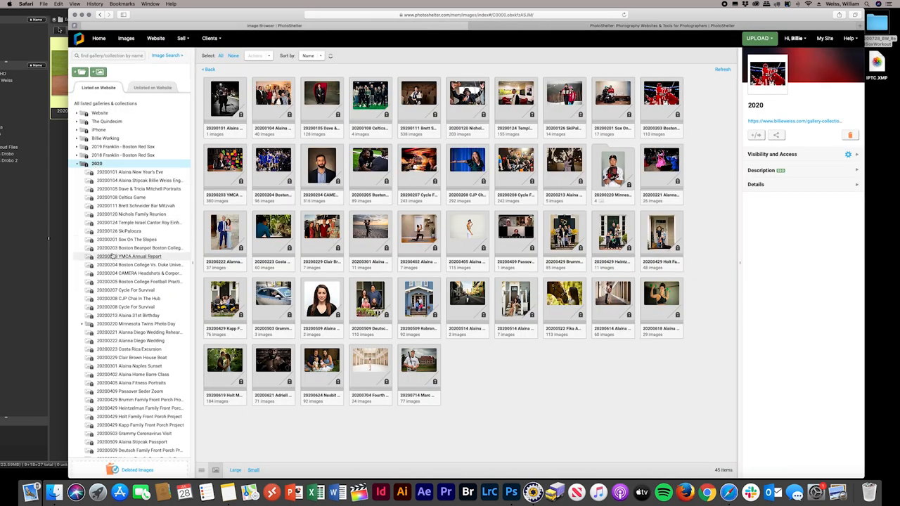
scroll(down, 3)
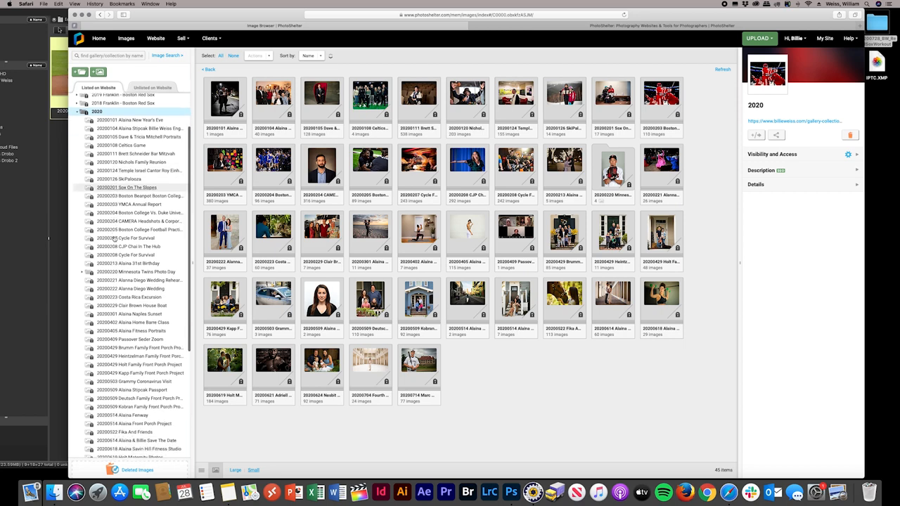